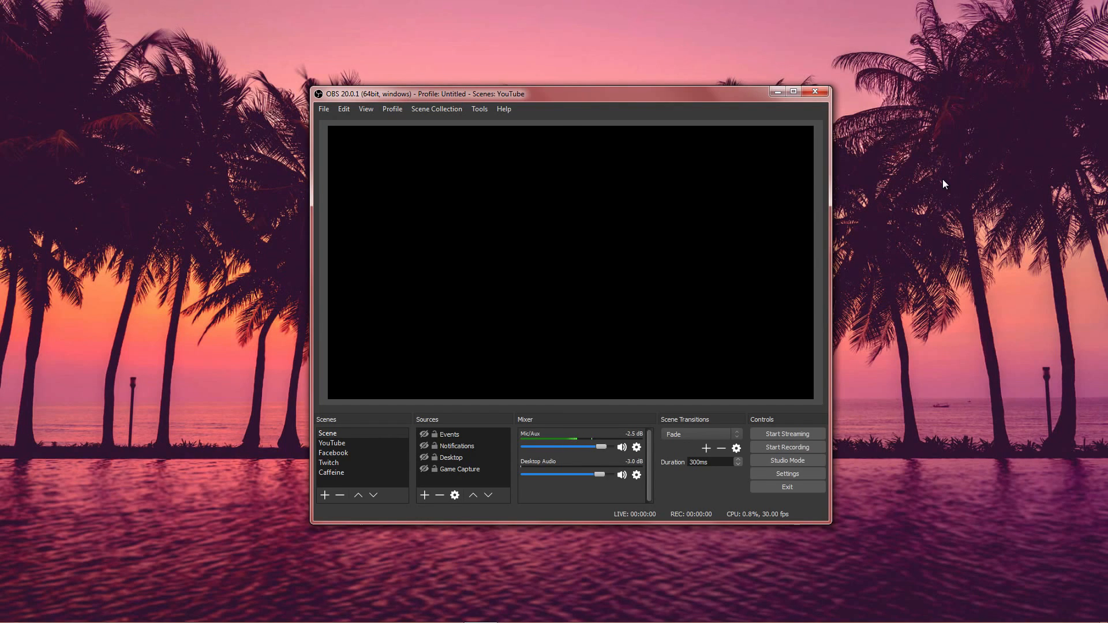
- Make the Desktop capture source visible so it shows in the preview
left_click(450, 457)
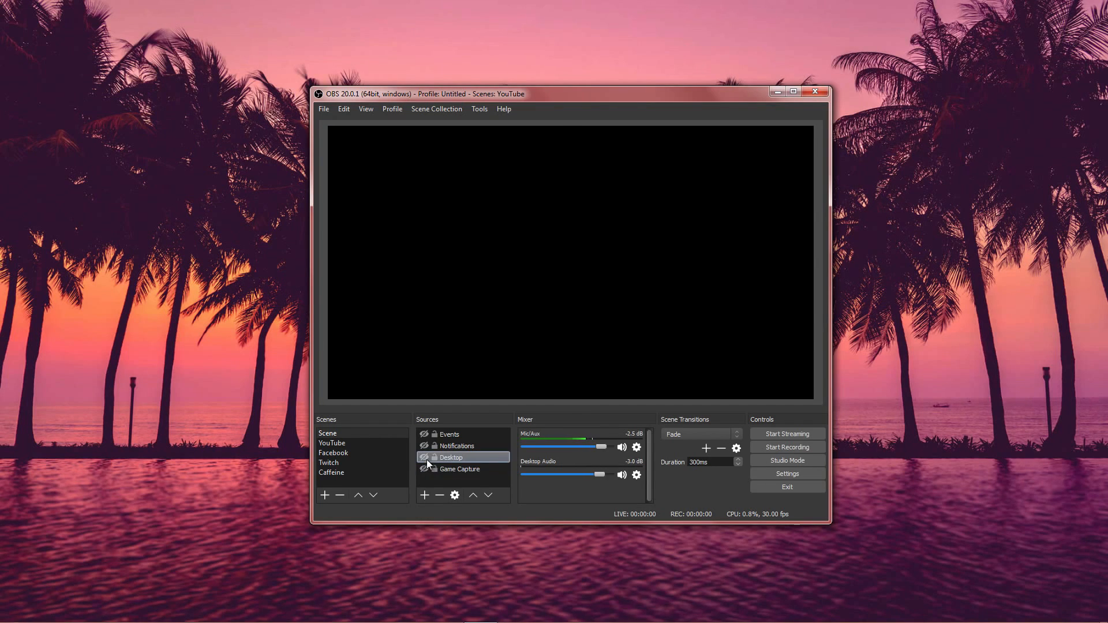
left_click(425, 457)
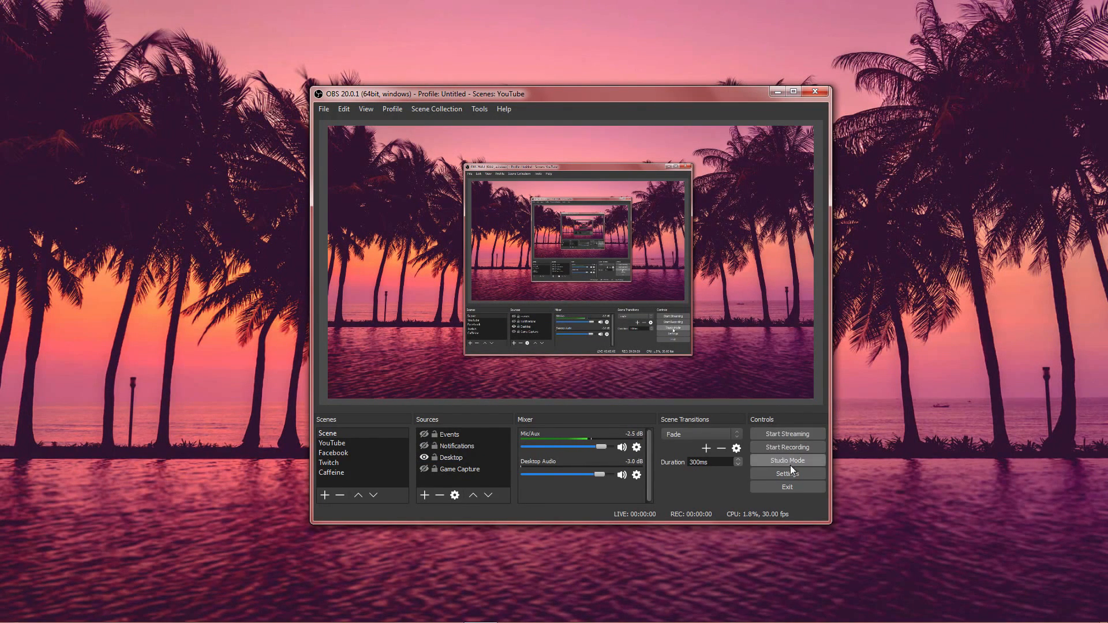
- Bring up the Settings window on the General page, leaving the theme on Dark
left_click(785, 473)
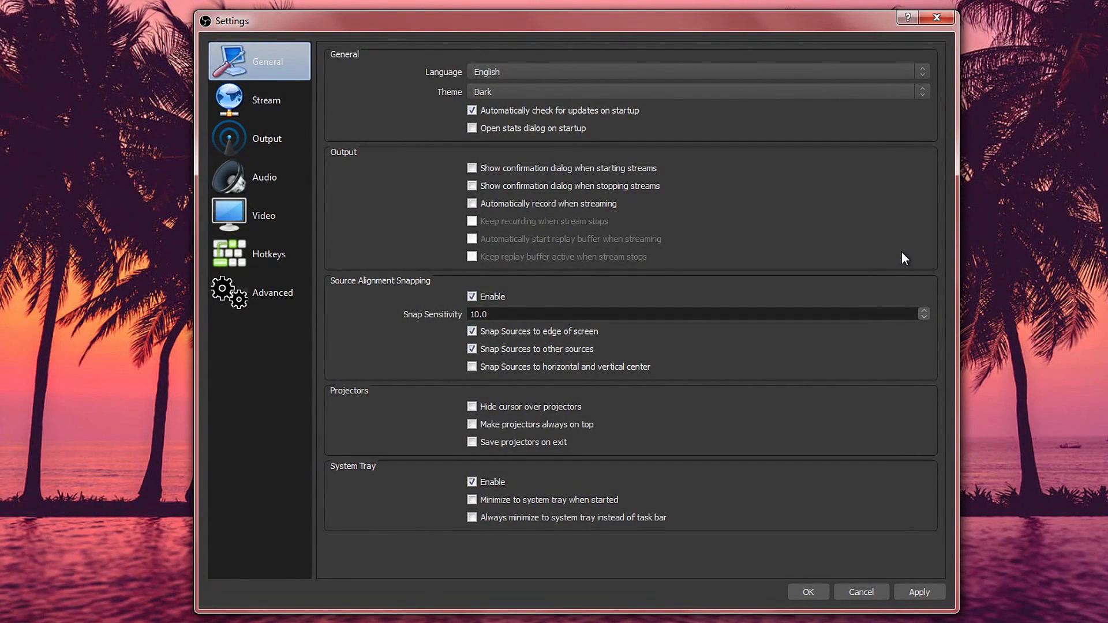
mouse_move(672, 134)
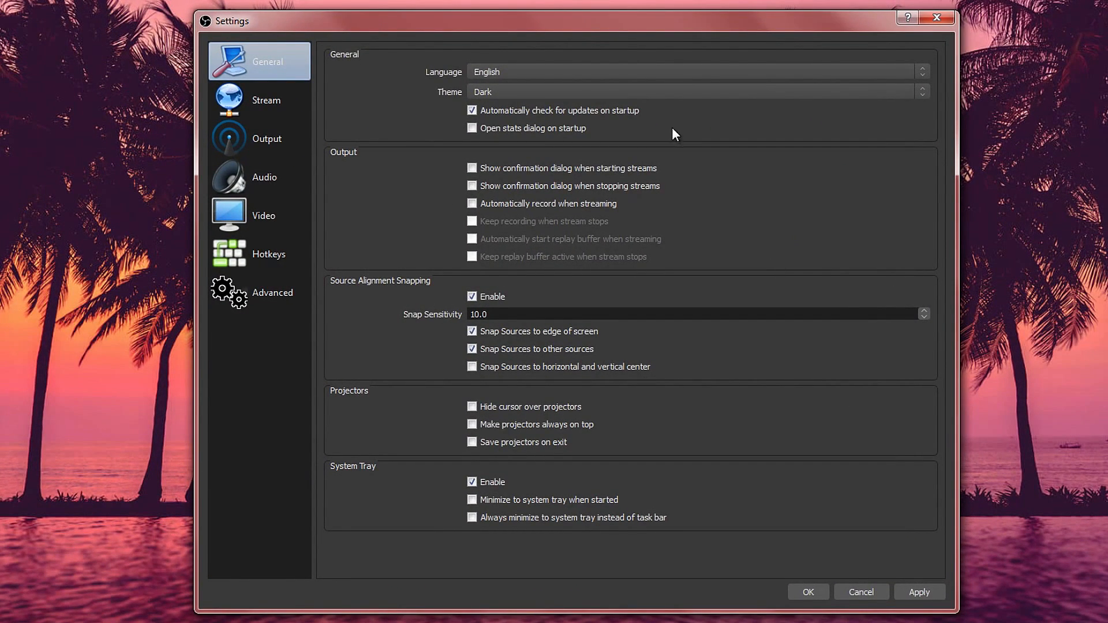
mouse_move(502, 95)
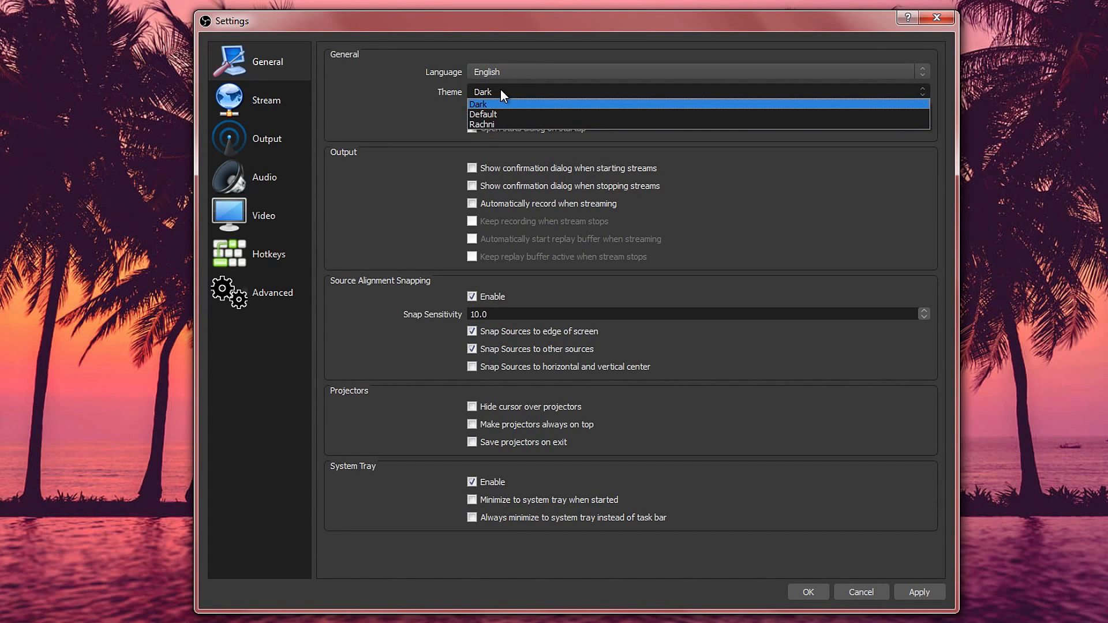
mouse_move(497, 111)
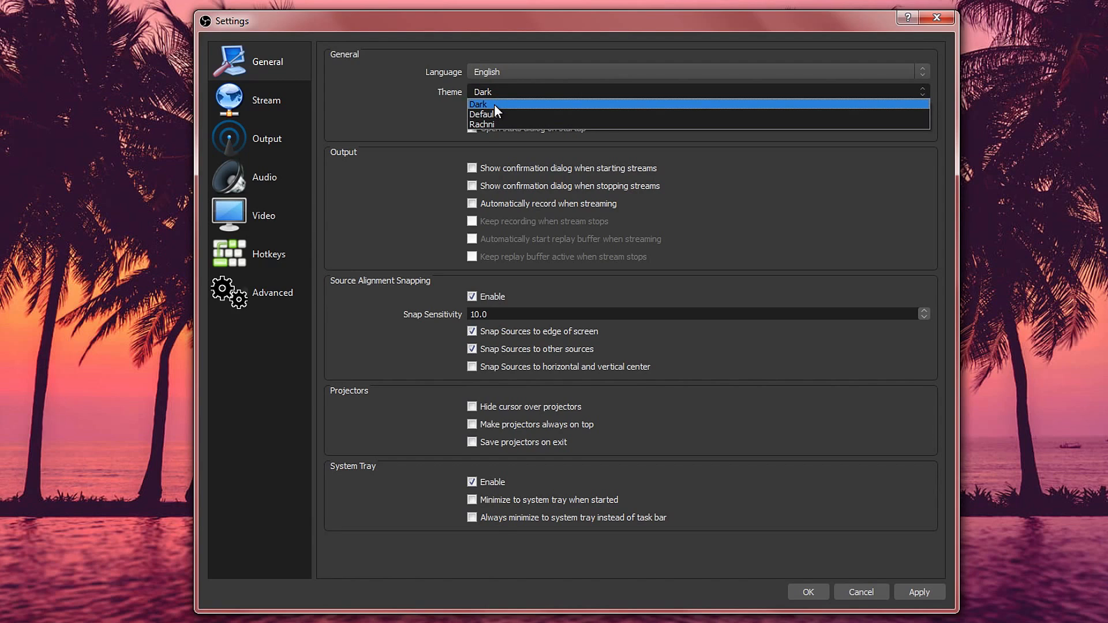
left_click(478, 104)
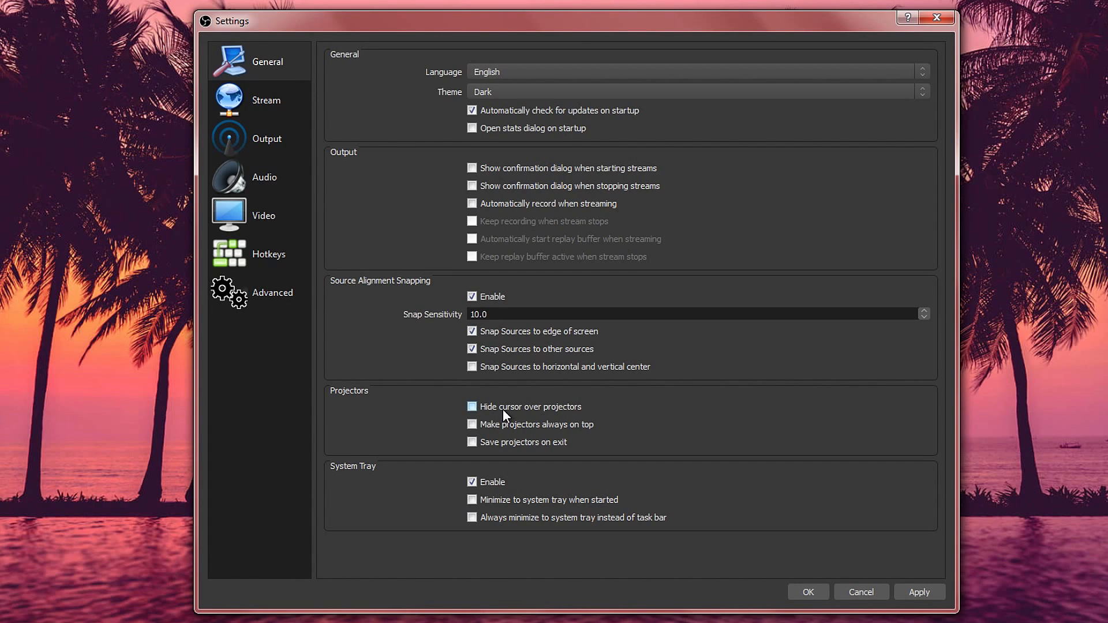
mouse_move(503, 412)
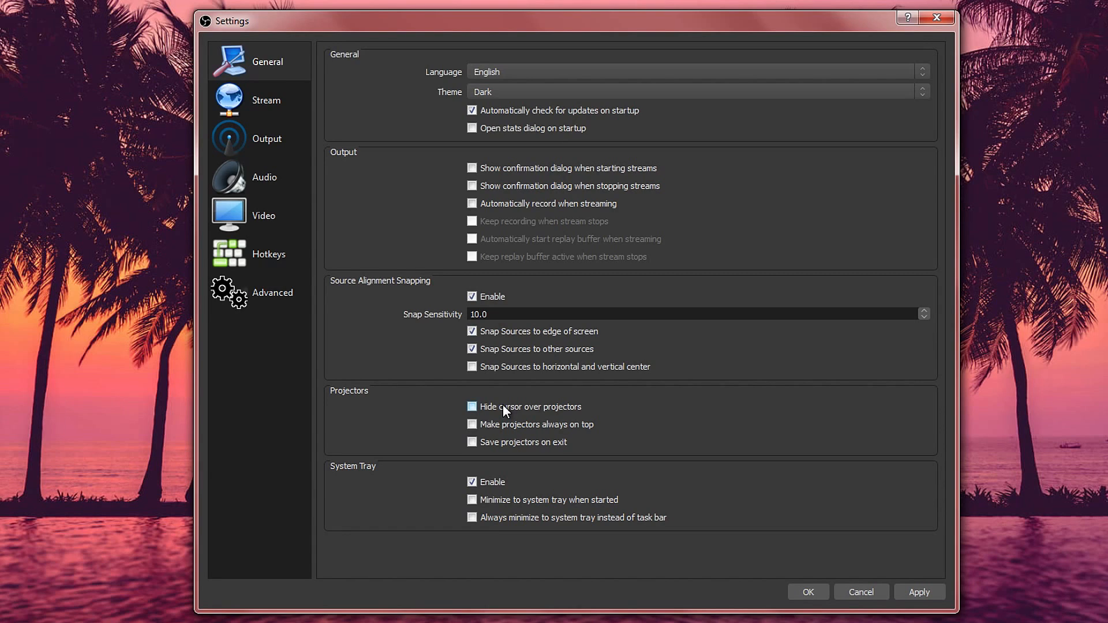
left_click(472, 406)
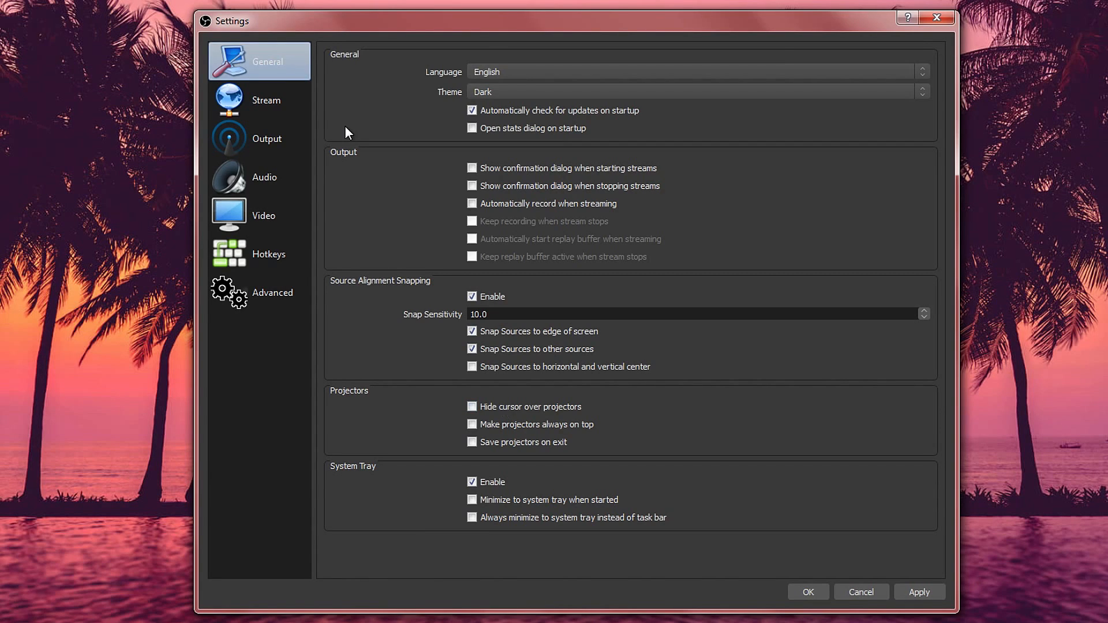
- Set the Stream service to YouTube / YouTube Gaming with the primary ingest server and list all services
left_click(267, 99)
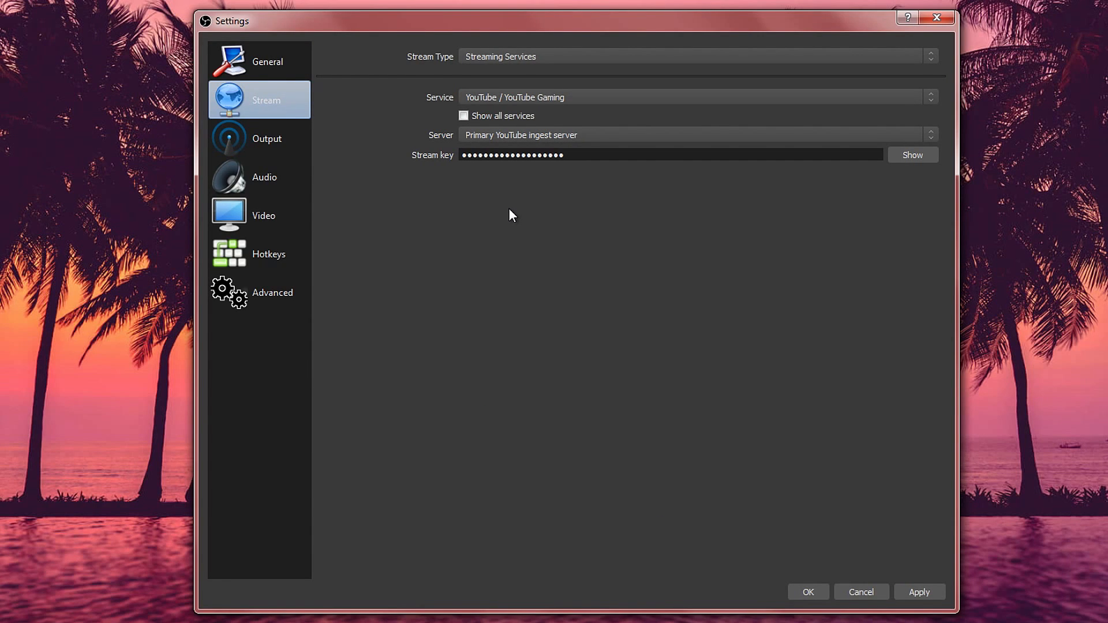
left_click(696, 57)
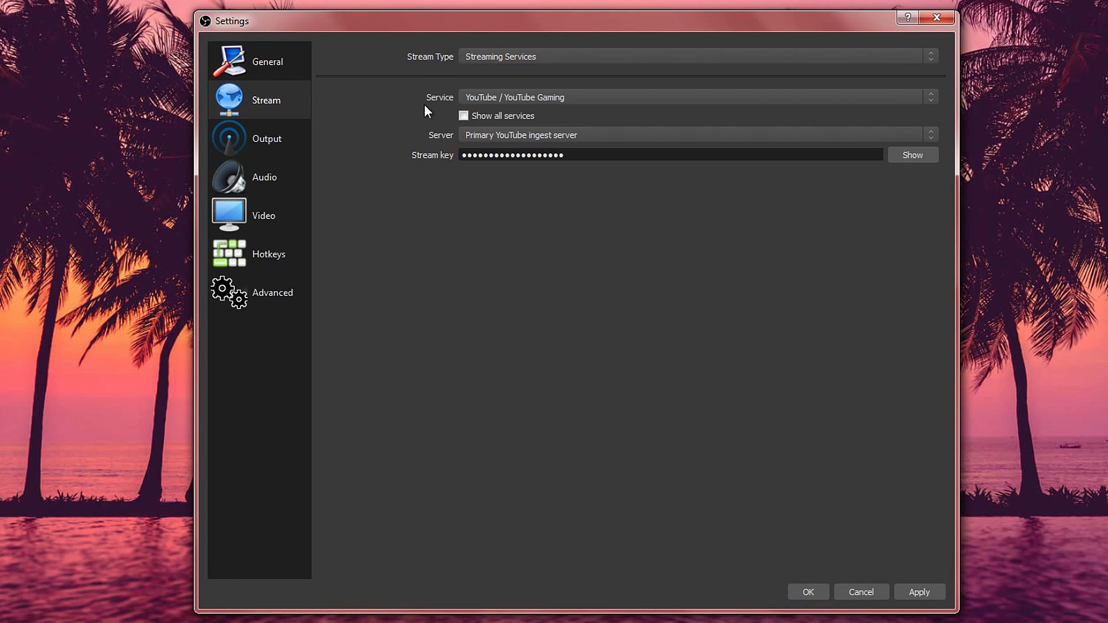
left_click(695, 96)
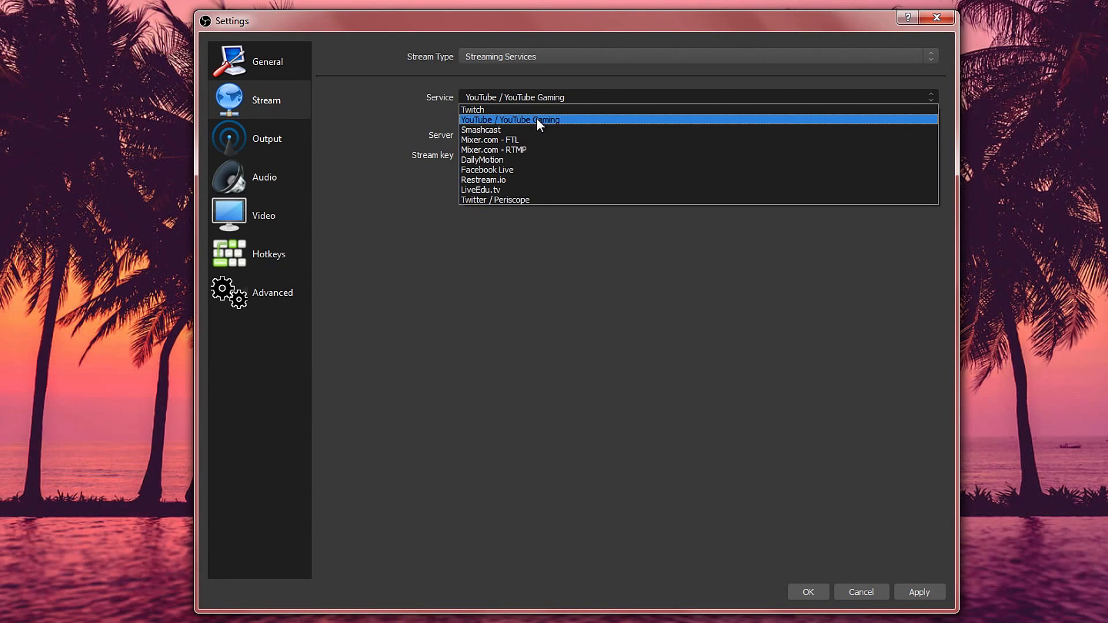
left_click(511, 119)
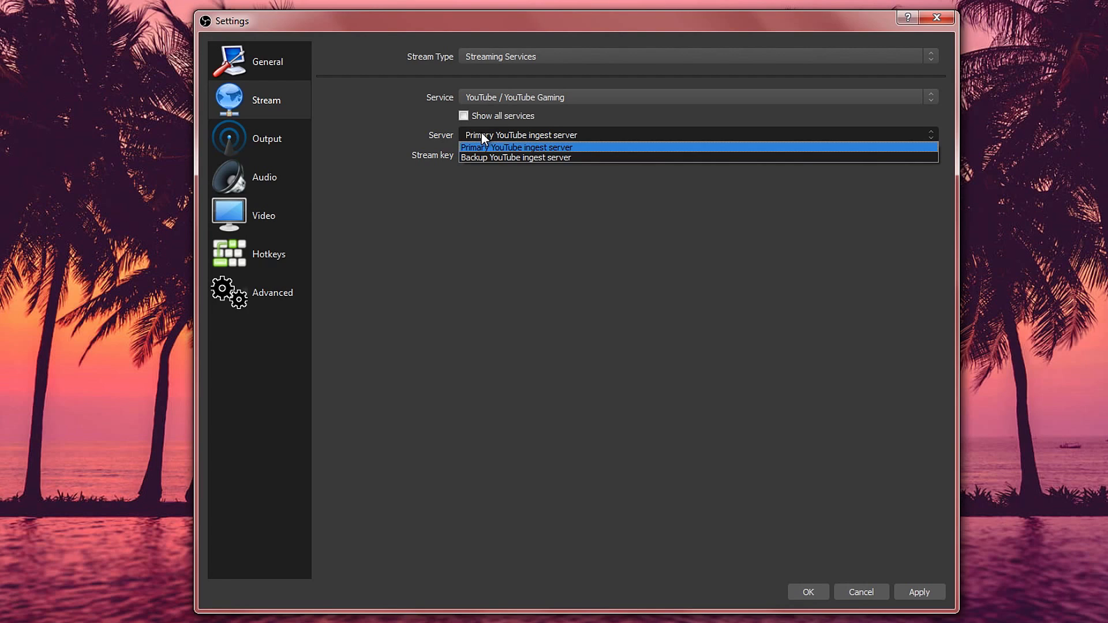
mouse_move(516, 158)
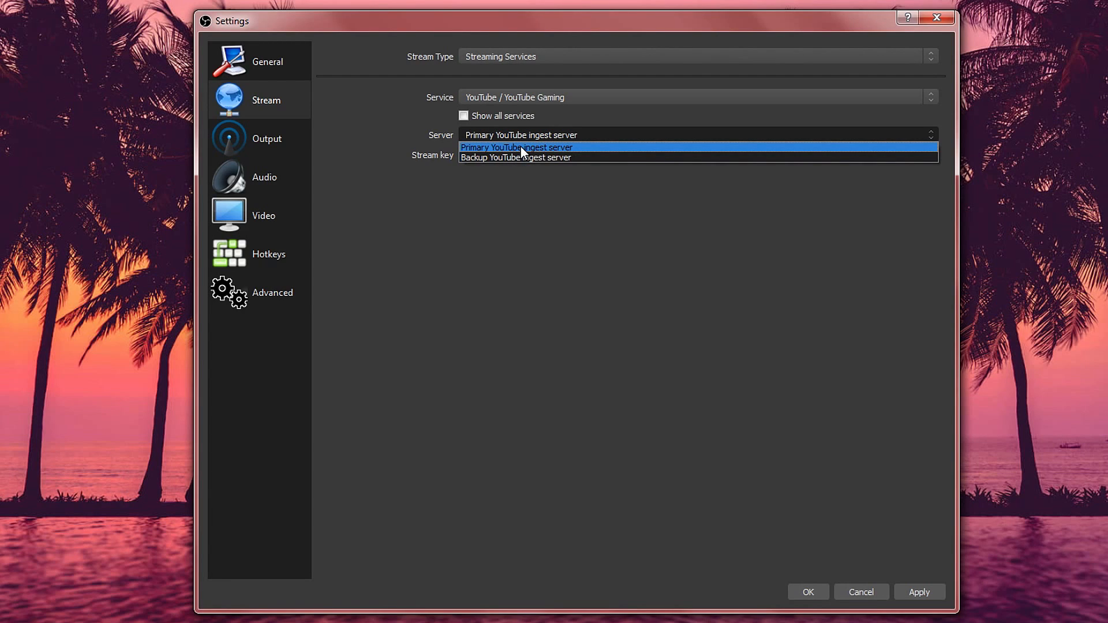
mouse_move(520, 158)
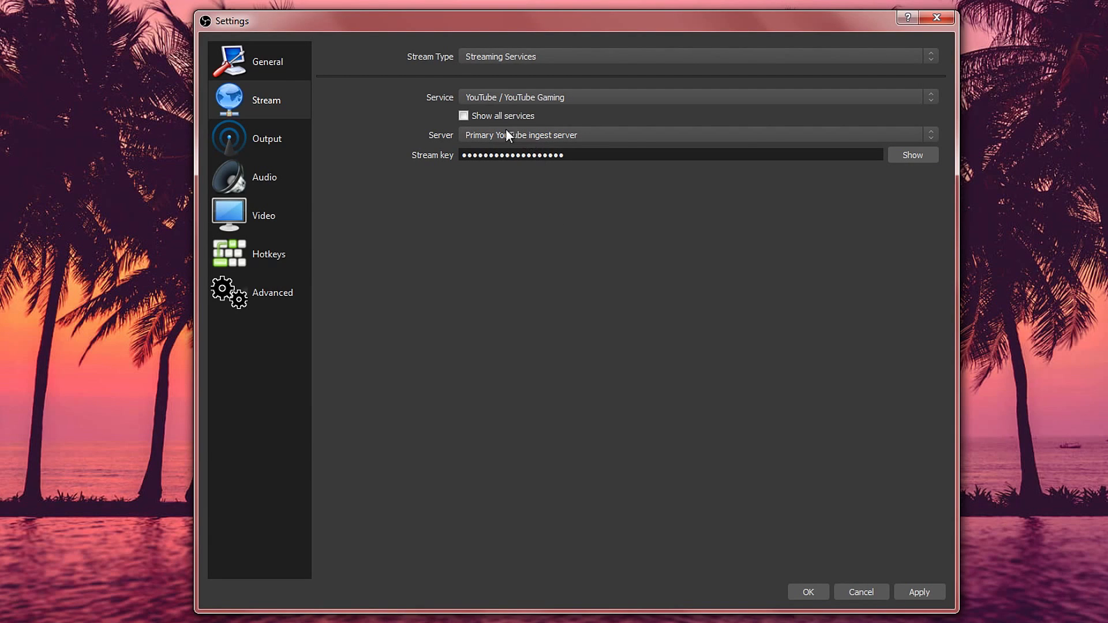
left_click(464, 115)
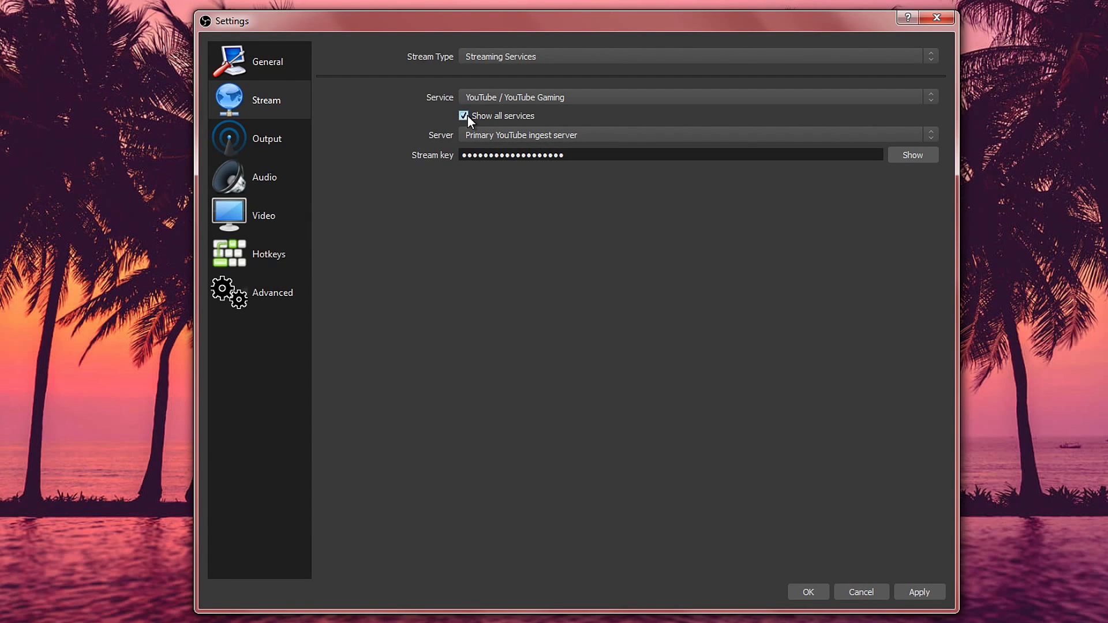
left_click(696, 97)
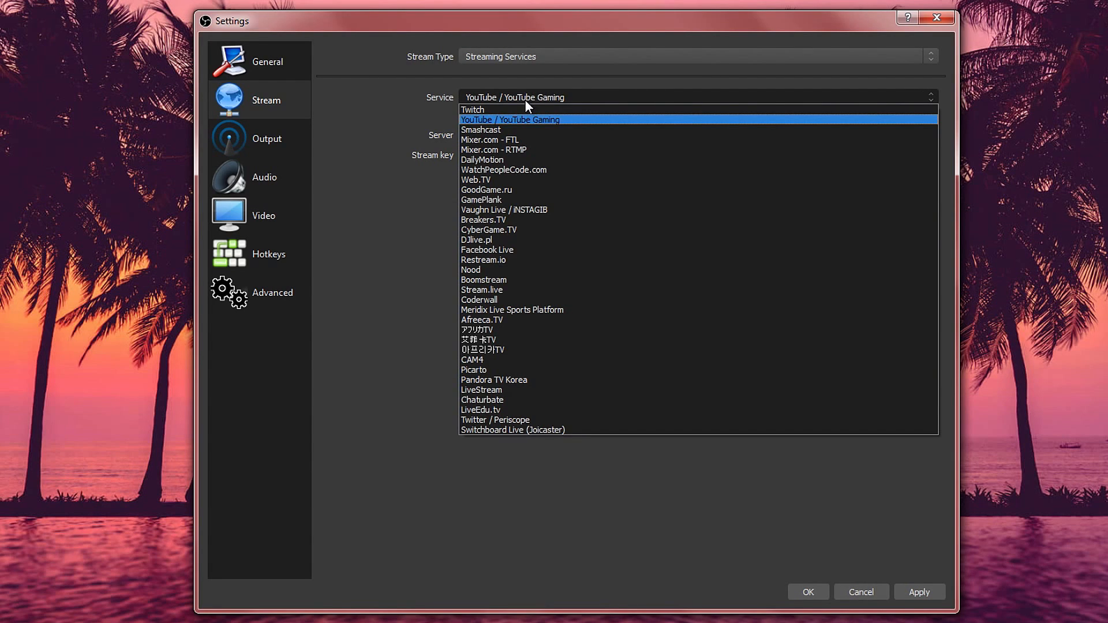
mouse_move(565, 250)
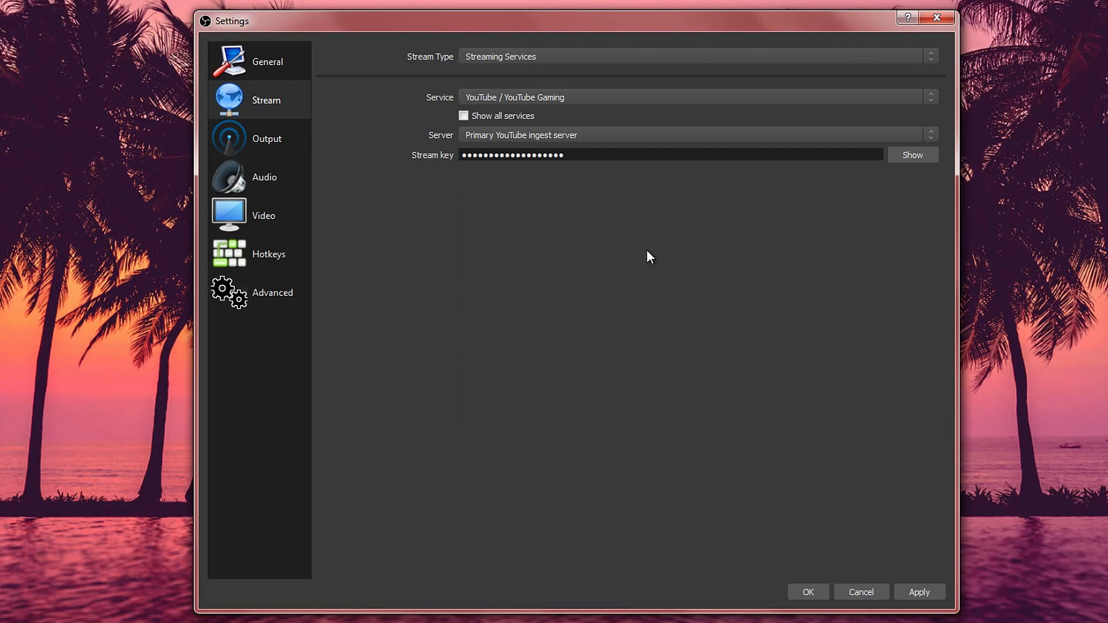
- Switch Output to Advanced mode with audio track 2 used for the stream
left_click(267, 139)
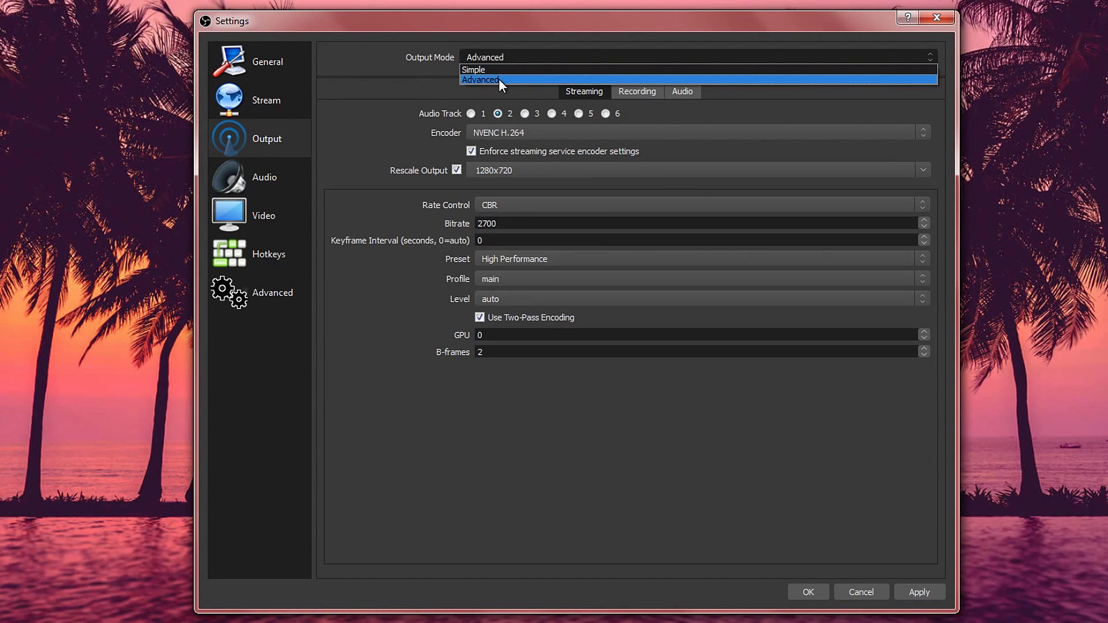
left_click(483, 80)
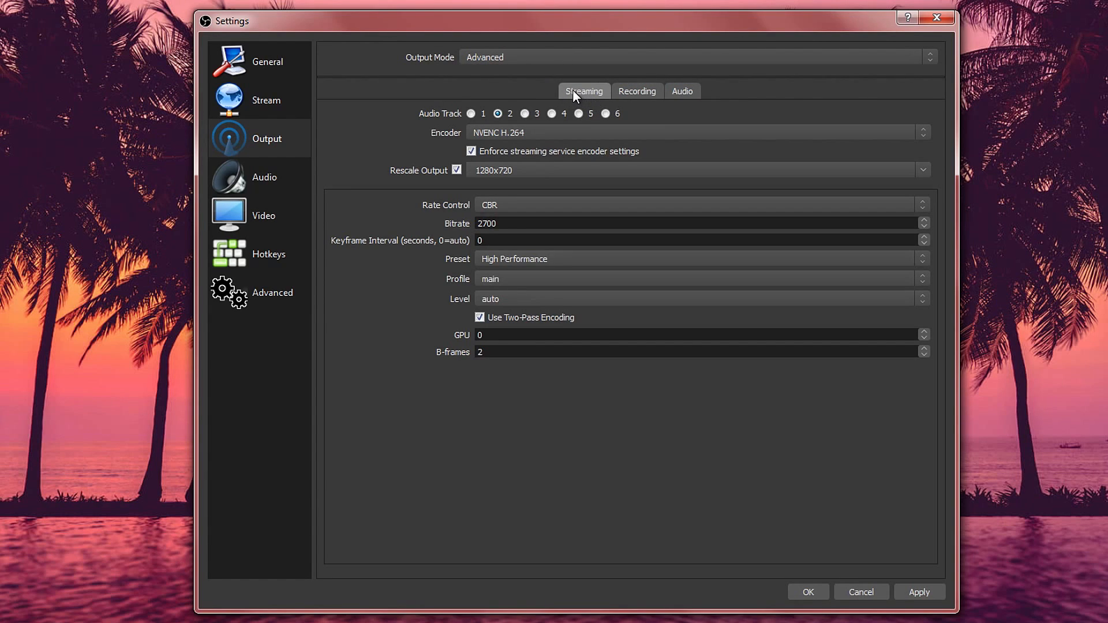
mouse_move(502, 90)
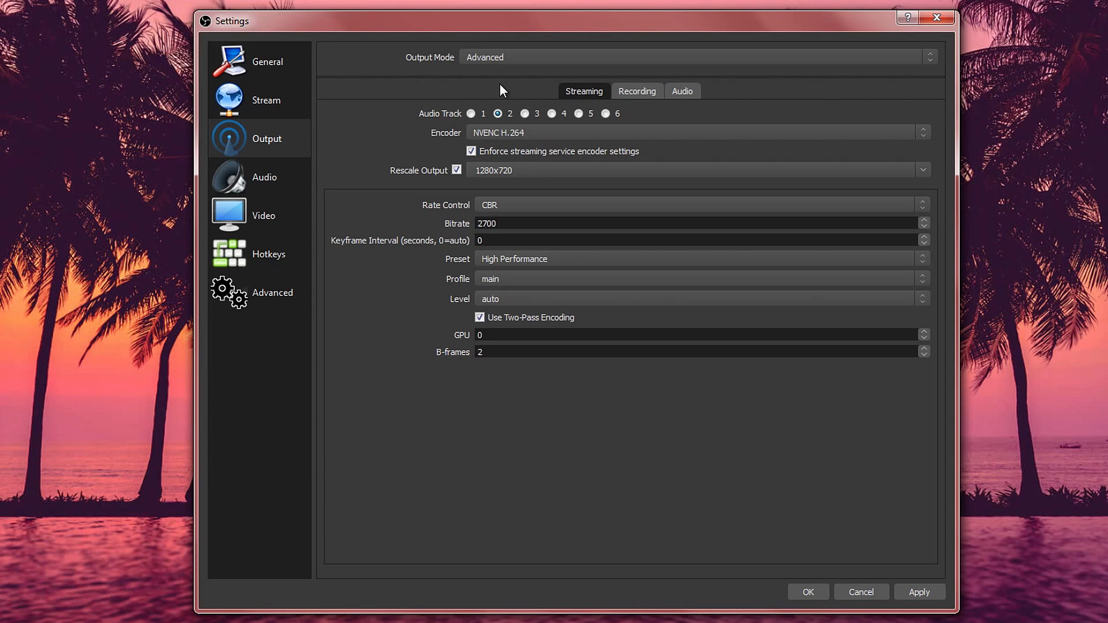
left_click(470, 113)
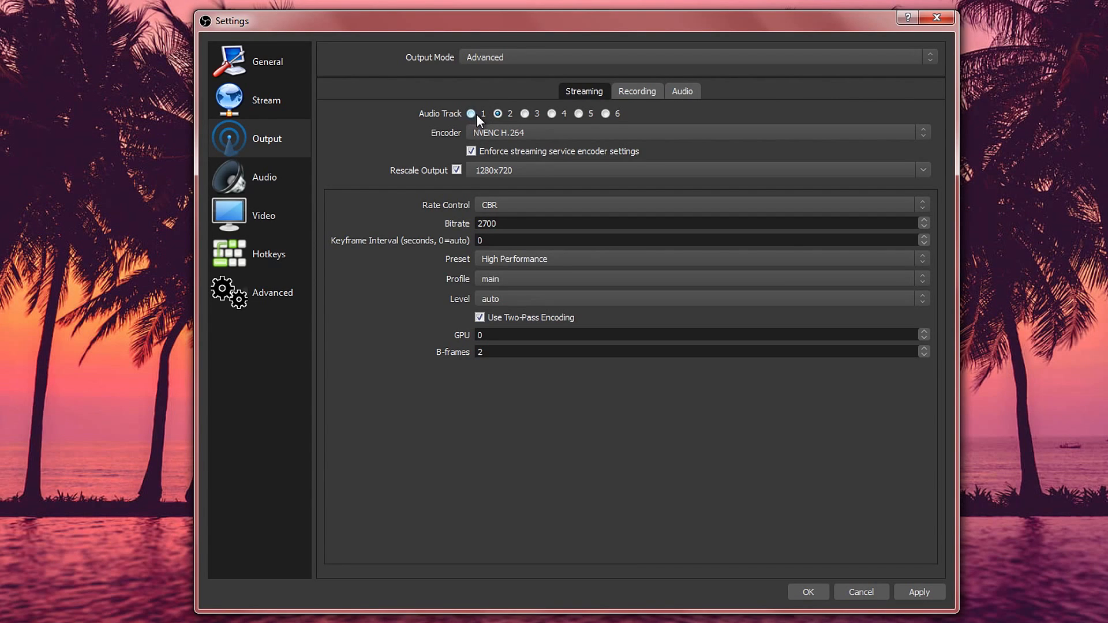
left_click(497, 114)
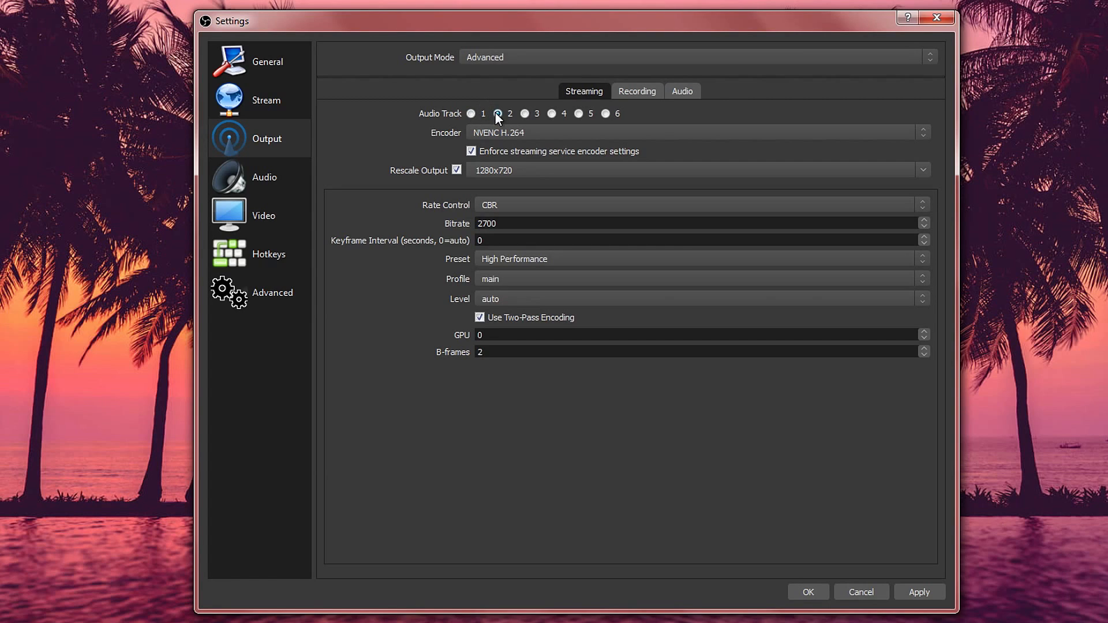
mouse_move(496, 119)
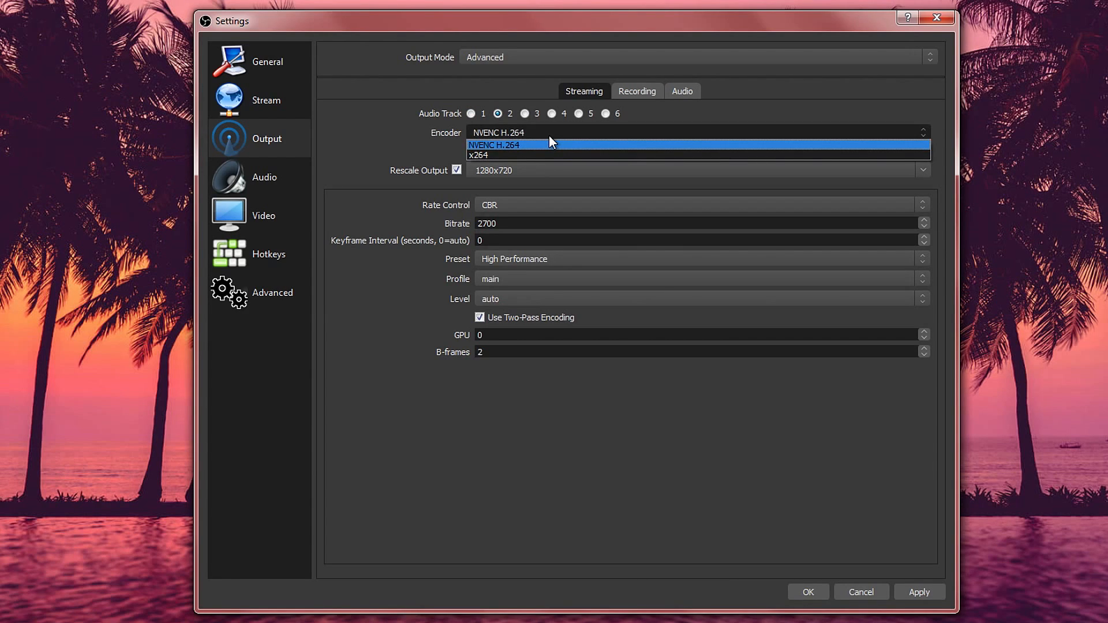
mouse_move(555, 134)
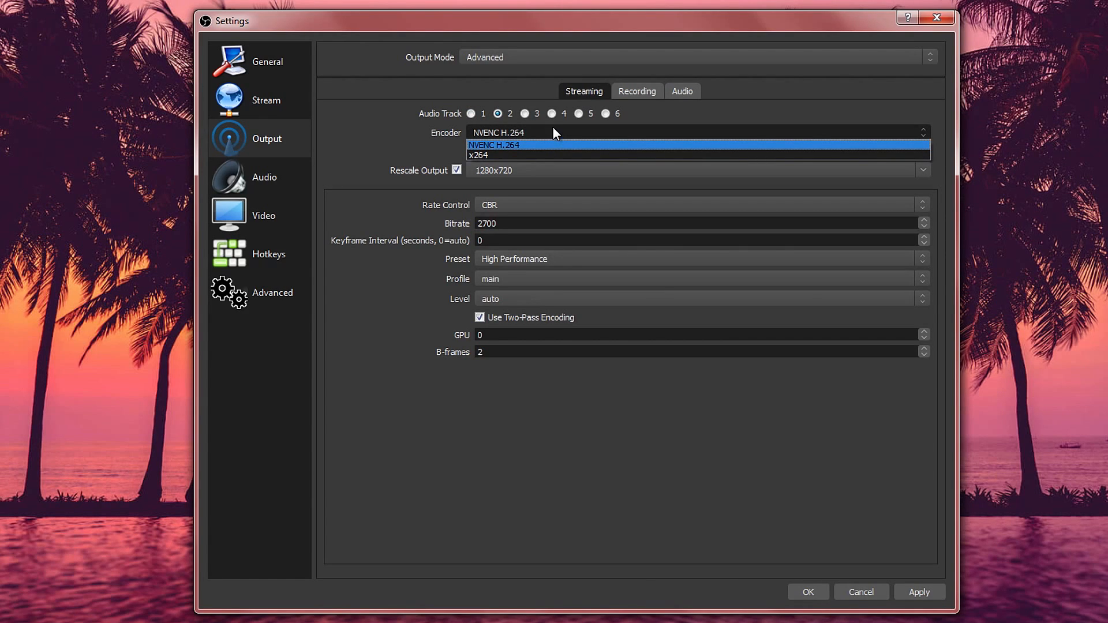
mouse_move(490, 156)
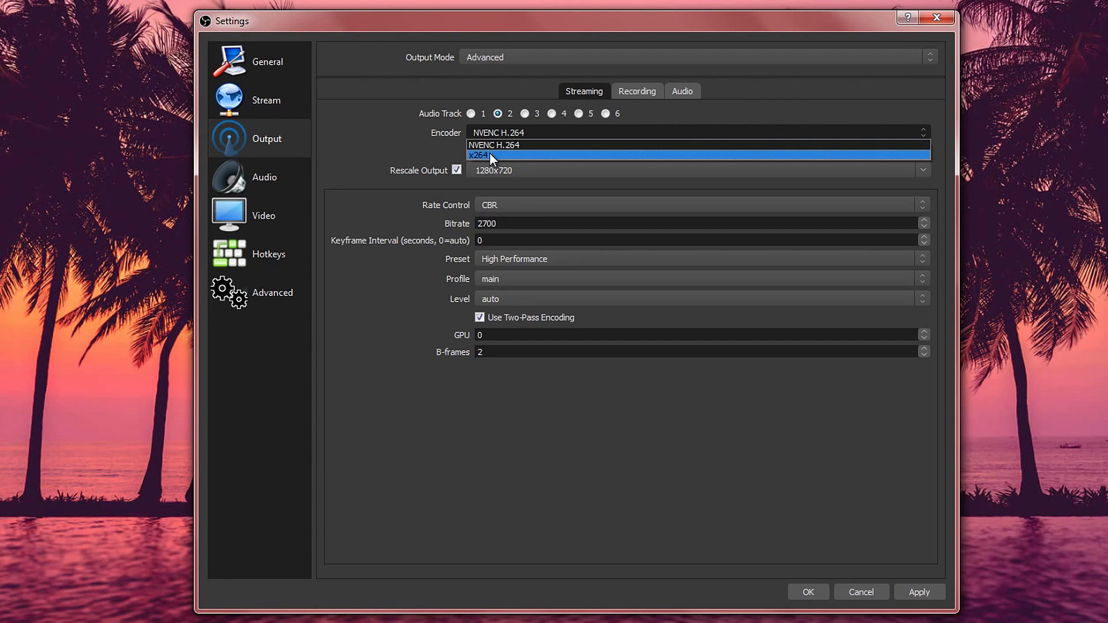
mouse_move(495, 145)
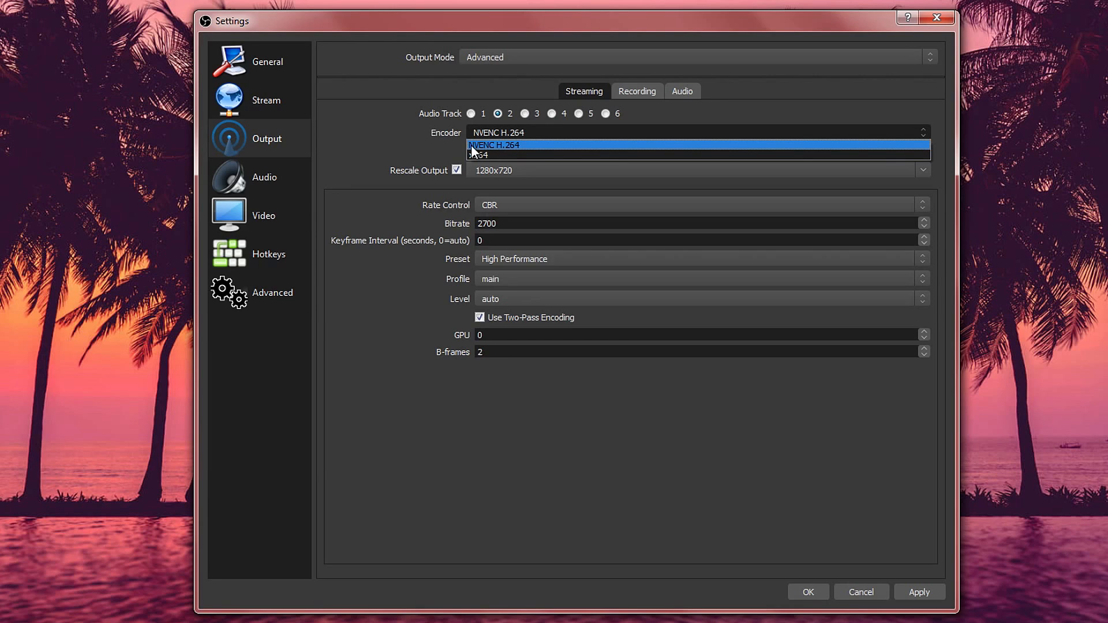
- Keep NVENC H.264 as the streaming encoder rescaled to 1280x720 and review the rate control options
left_click(496, 146)
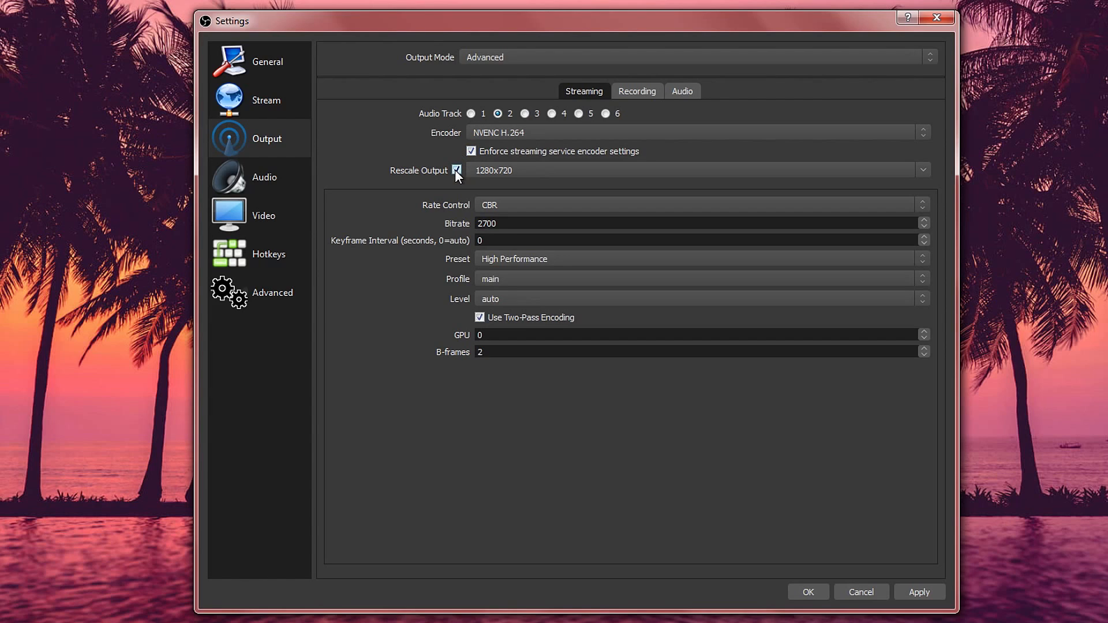
left_click(457, 169)
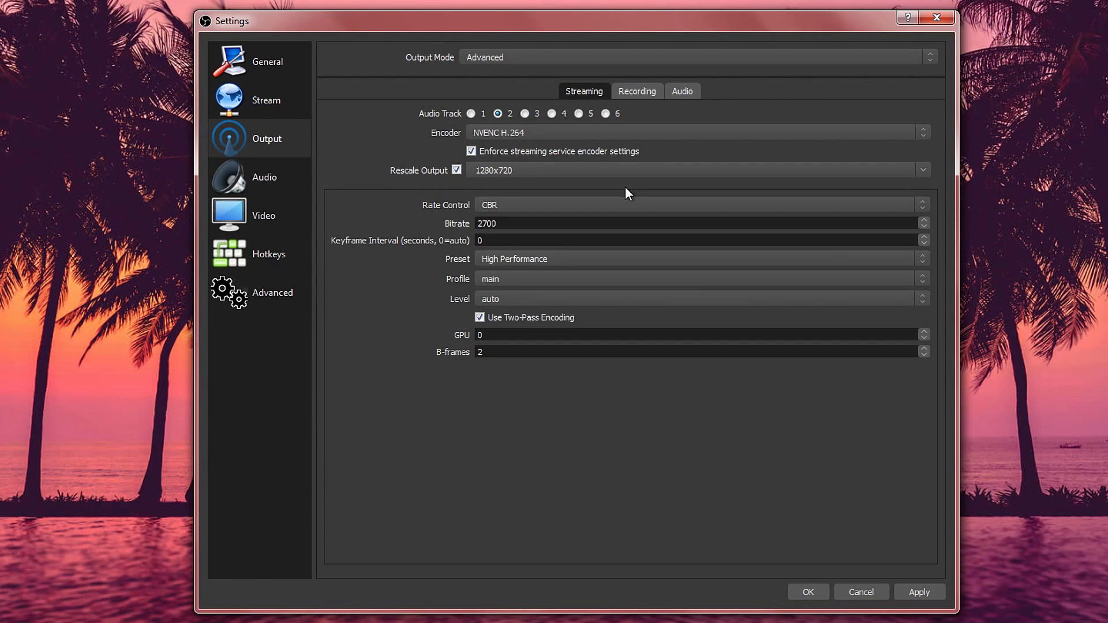
mouse_move(610, 201)
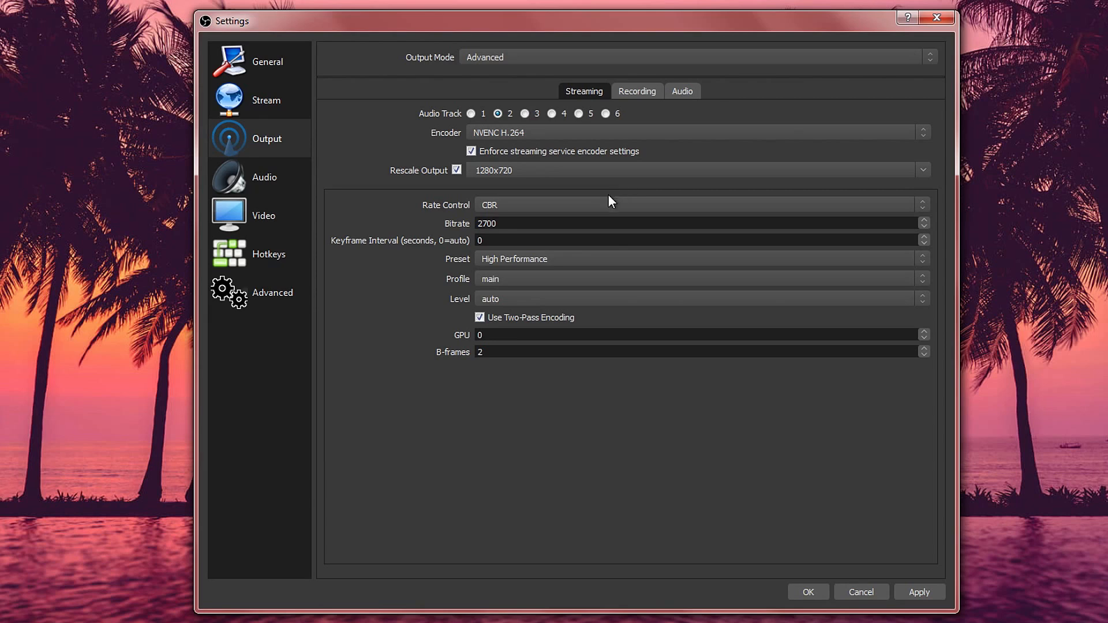
left_click(700, 206)
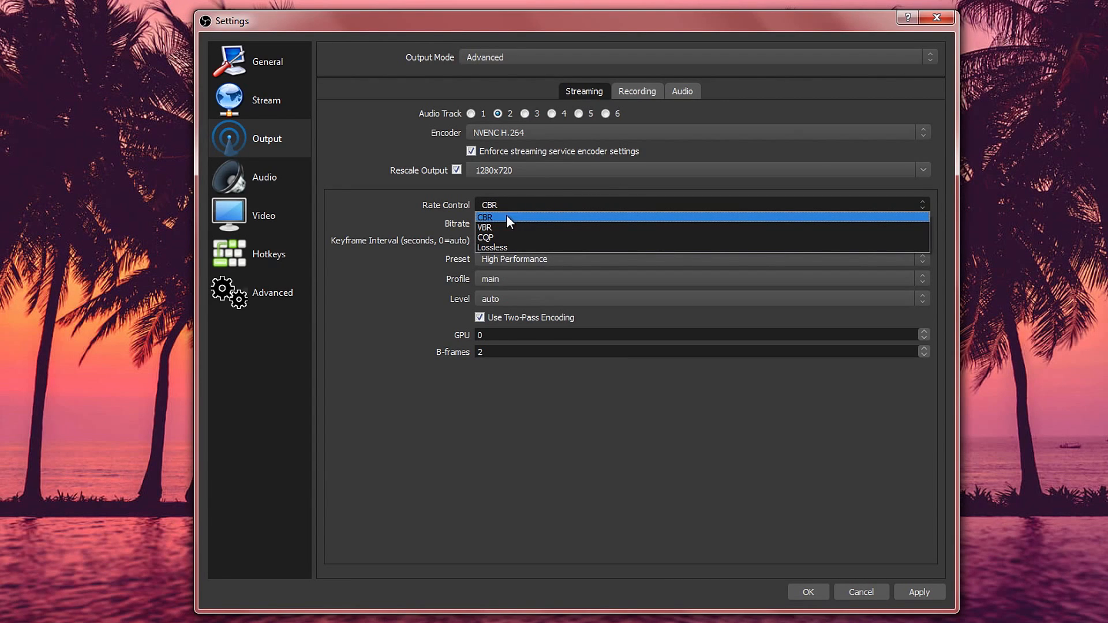
mouse_move(503, 225)
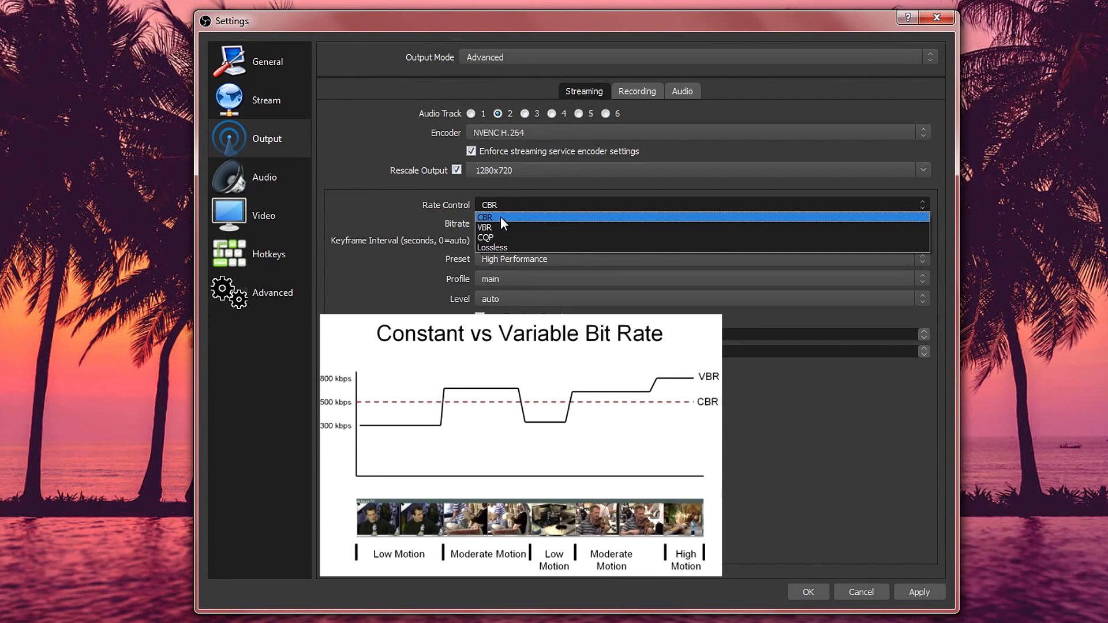
mouse_move(497, 228)
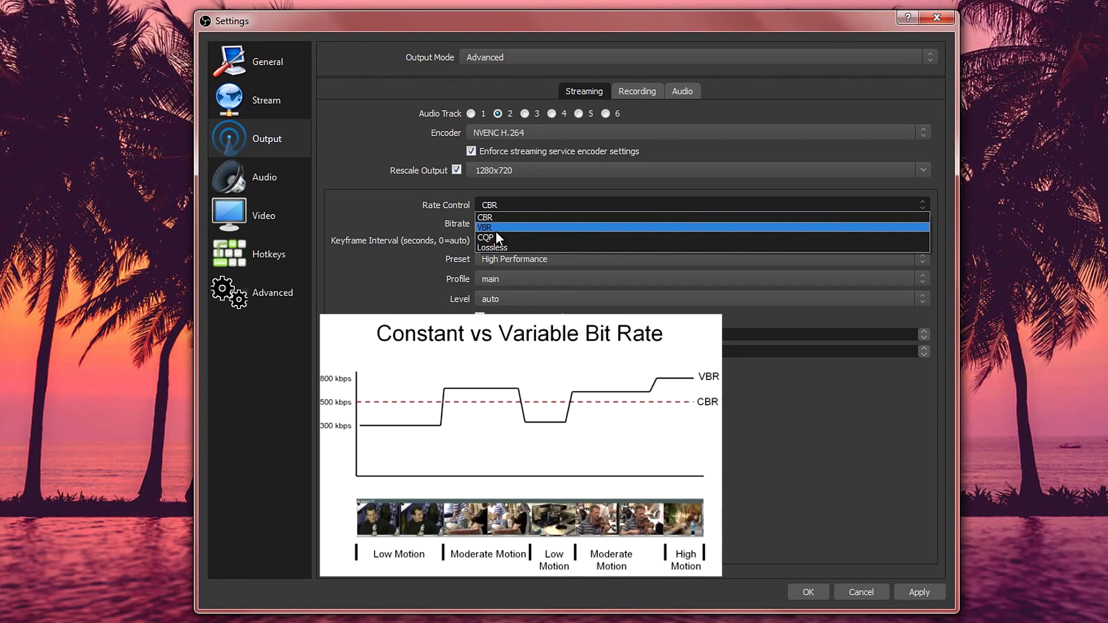
mouse_move(492, 238)
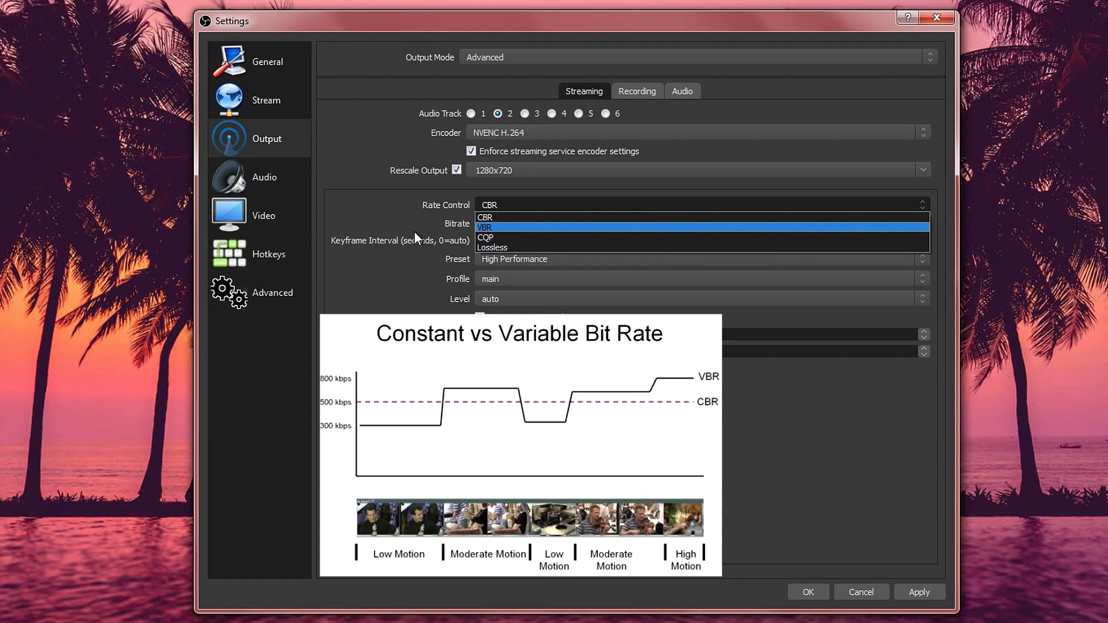
mouse_move(430, 228)
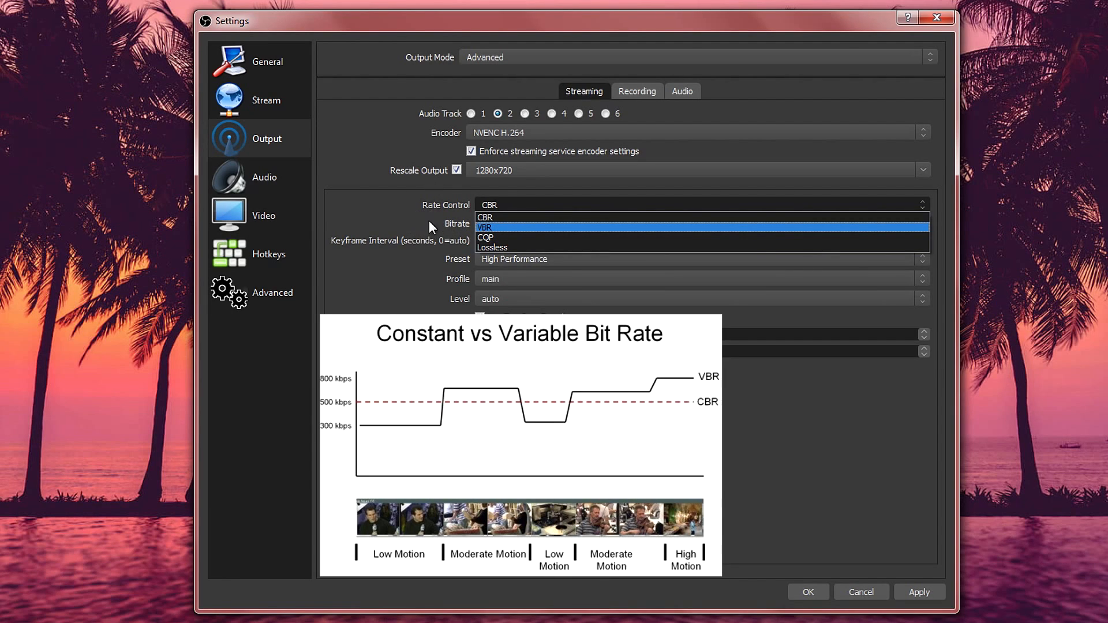
mouse_move(433, 256)
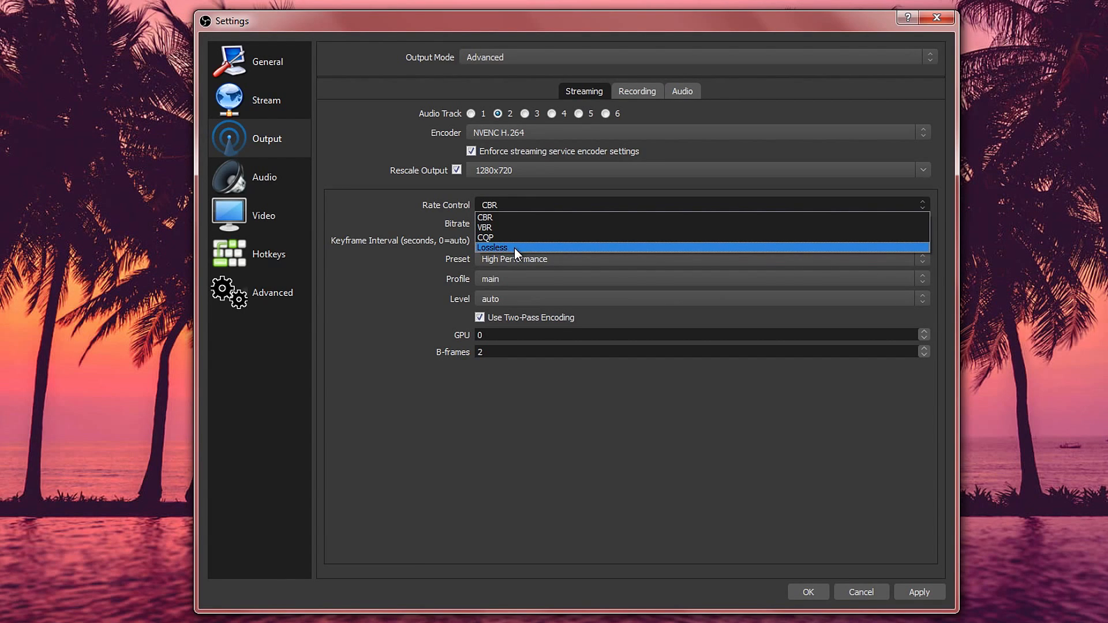
mouse_move(498, 217)
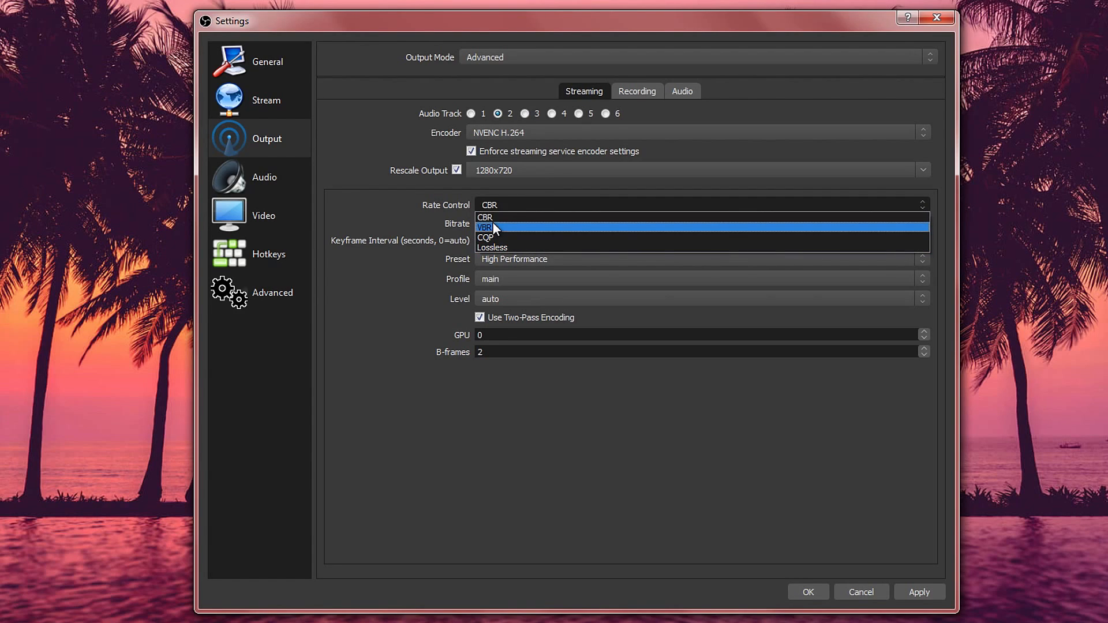
- Keep CBR rate control and edit the stream bitrate value to 2800
left_click(486, 217)
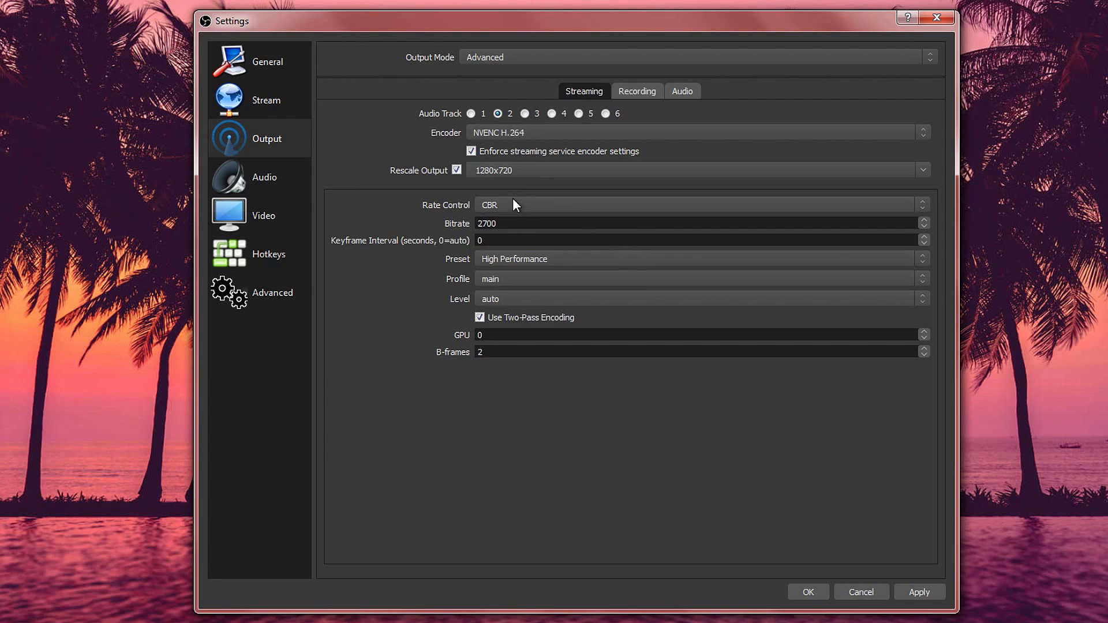
left_click(499, 223)
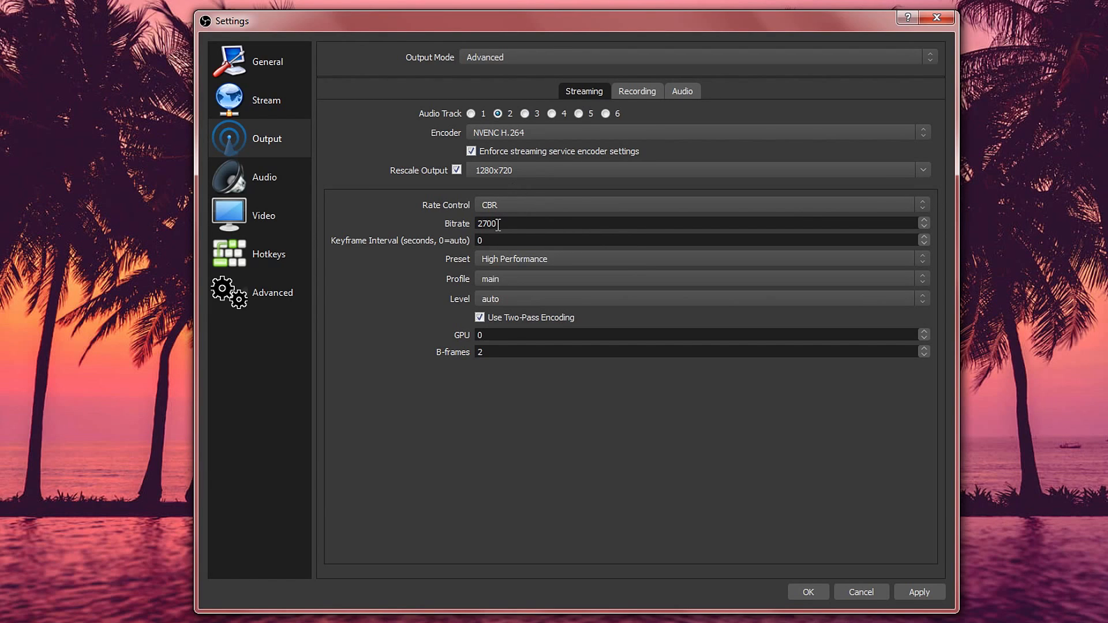
double_click(487, 224)
type("2800")
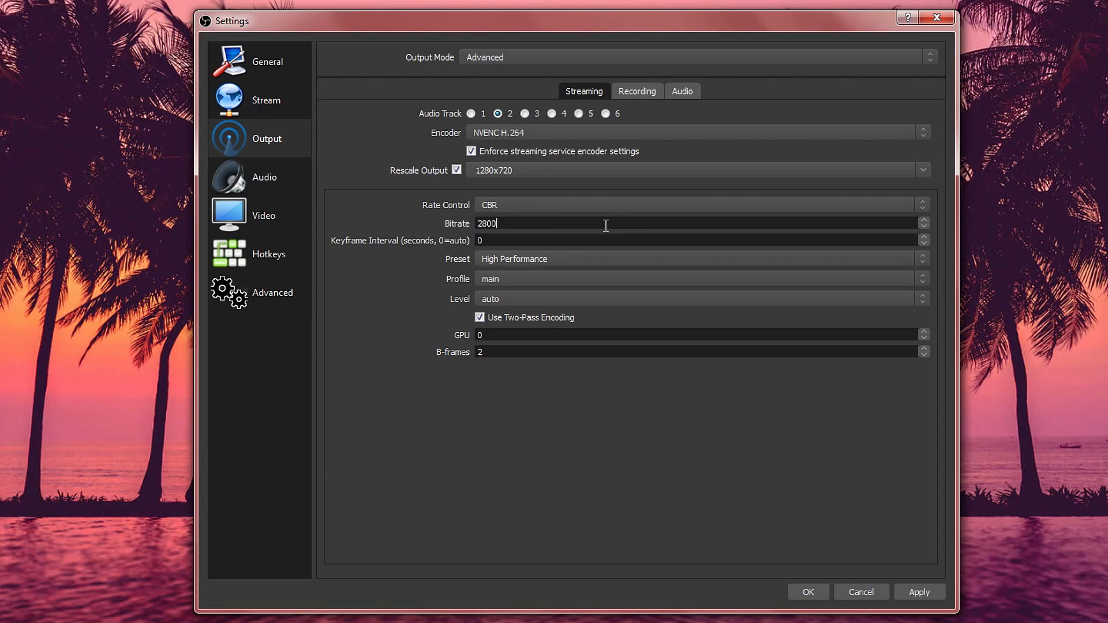
mouse_move(601, 216)
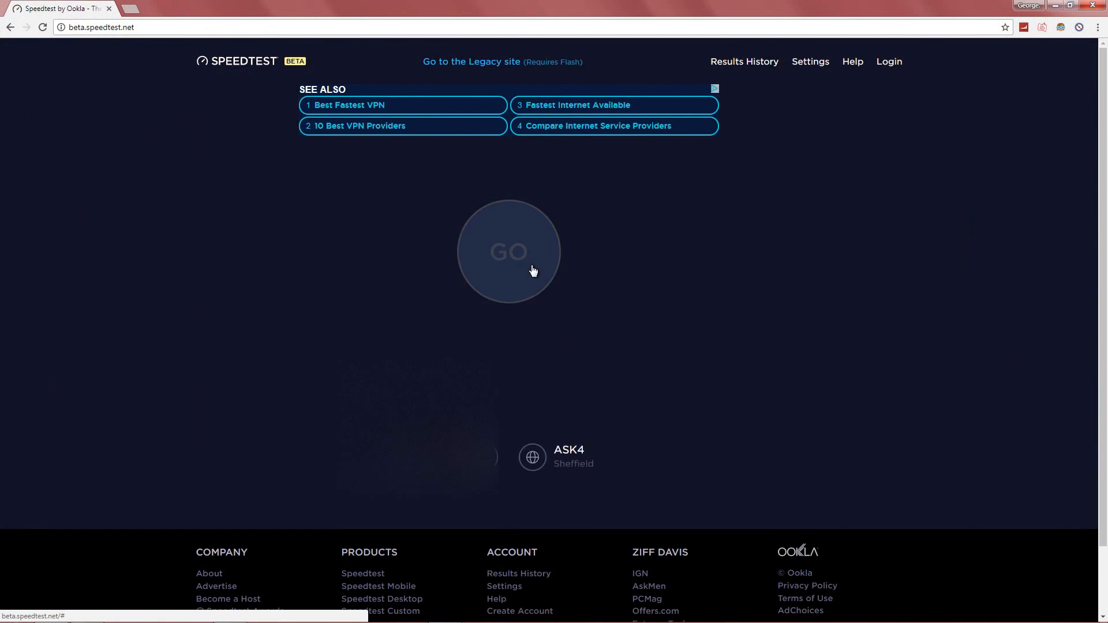
- Start an internet speed test on speedtest.net
left_click(508, 251)
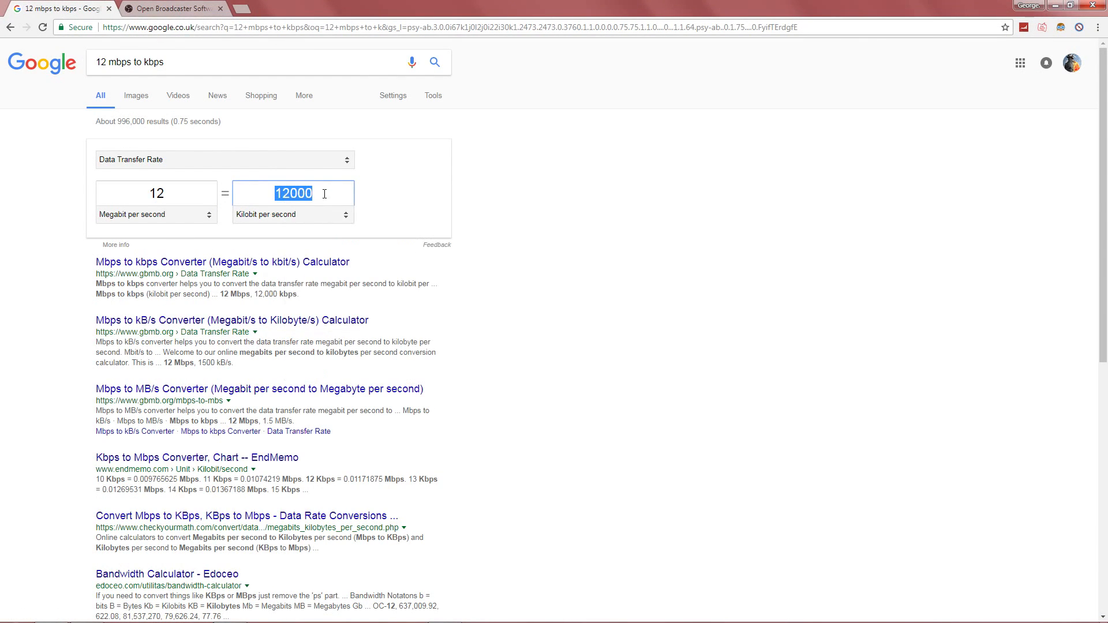
- Get estimator recommendations for 12000 kbps upload at 1280 x 720 resolution
left_click(168, 8)
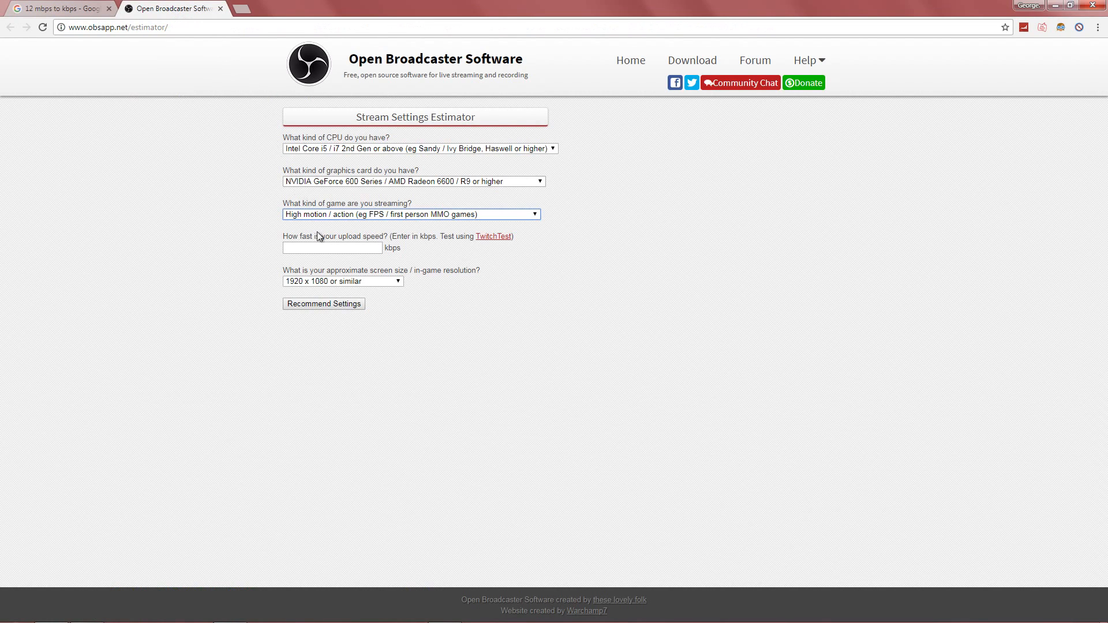
type("12000")
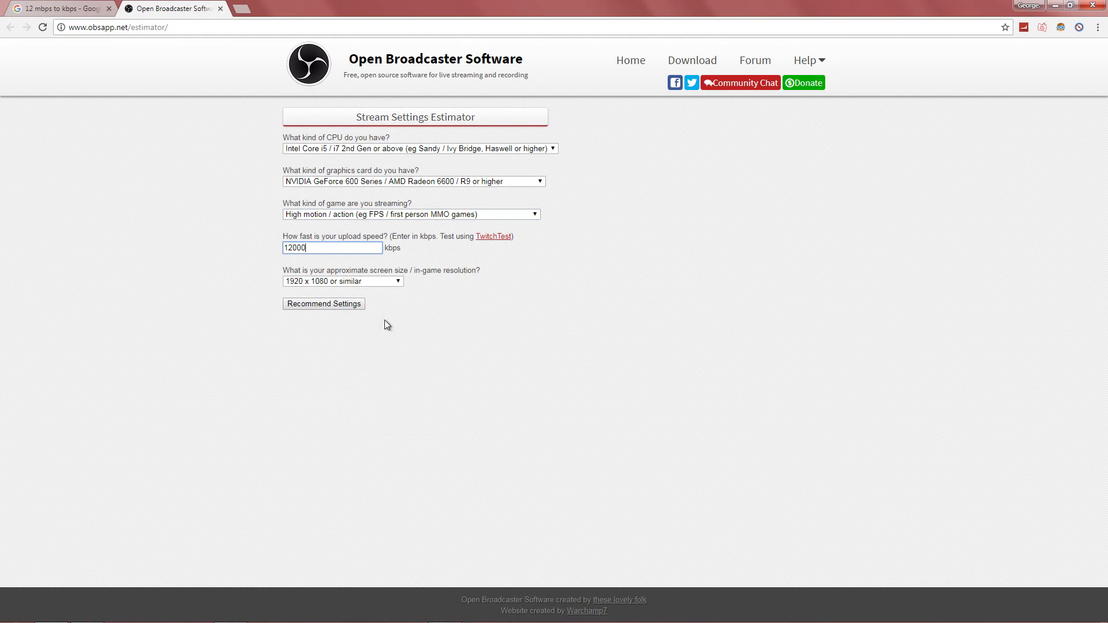
left_click(342, 282)
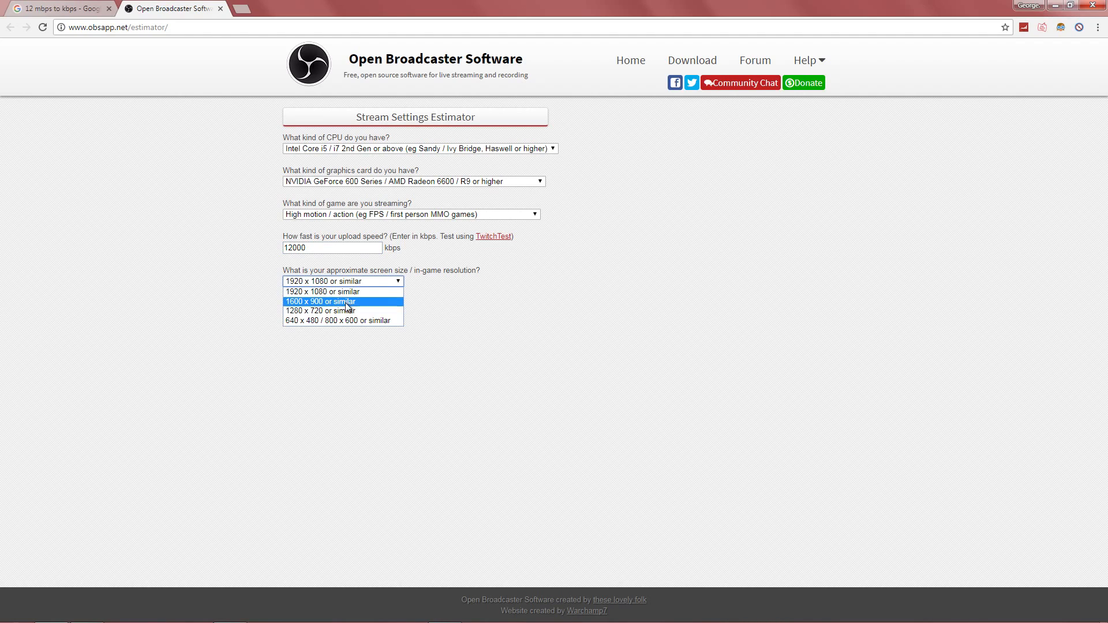
left_click(320, 310)
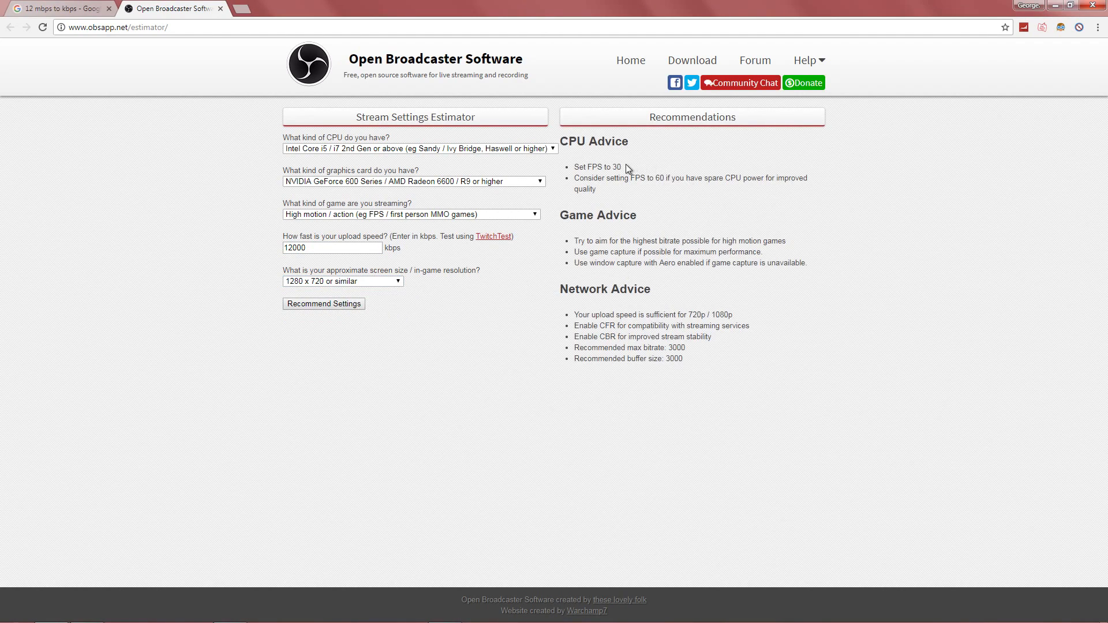
double_click(596, 166)
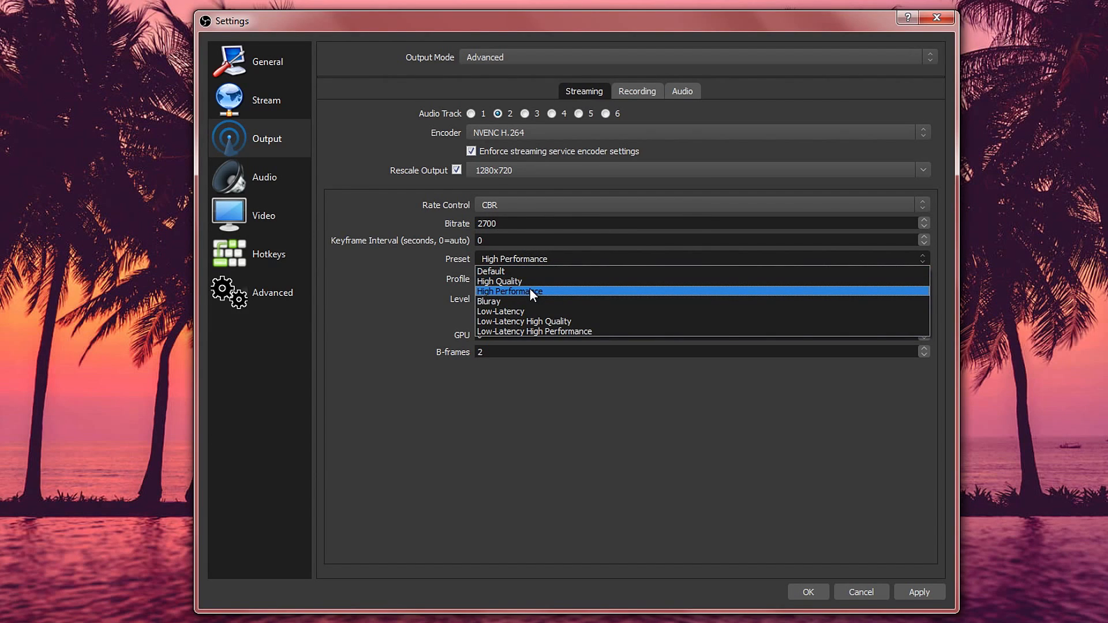
mouse_move(527, 282)
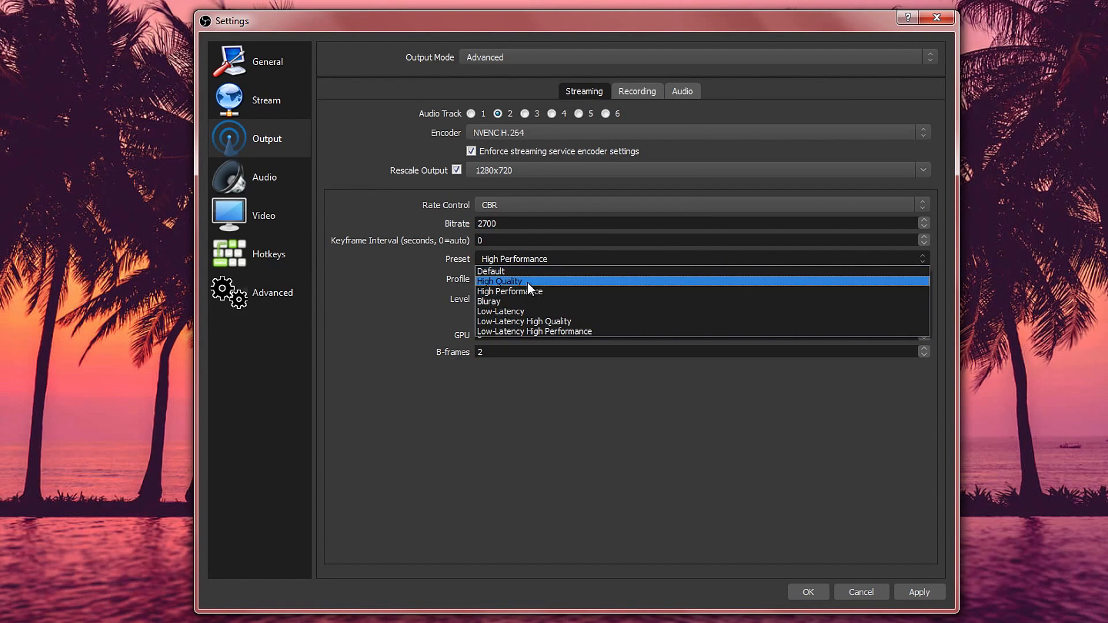
- Review the encoder profile list, leaving it on main
left_click(699, 278)
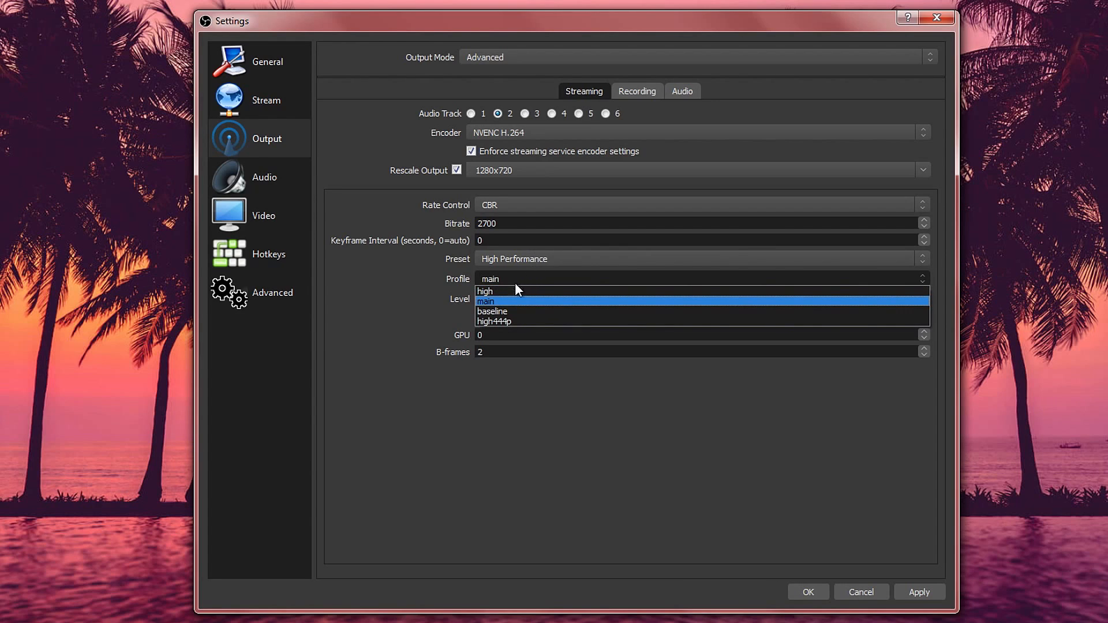
mouse_move(485, 291)
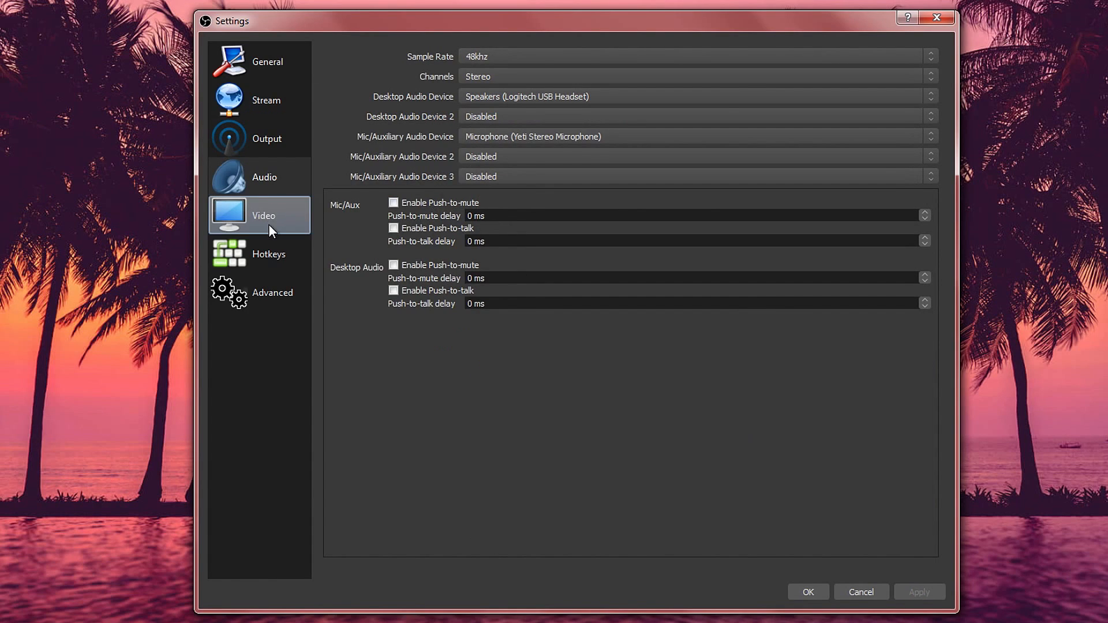
- Set the video to 1280x720 with Bicubic downscale filter at 30 FPS
left_click(263, 215)
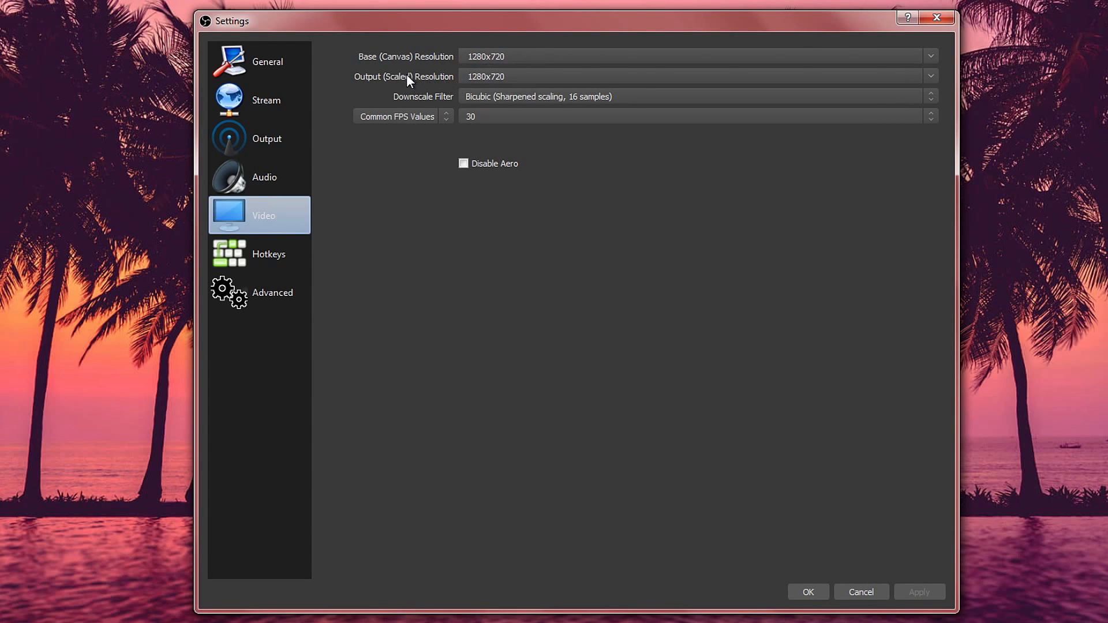
mouse_move(438, 68)
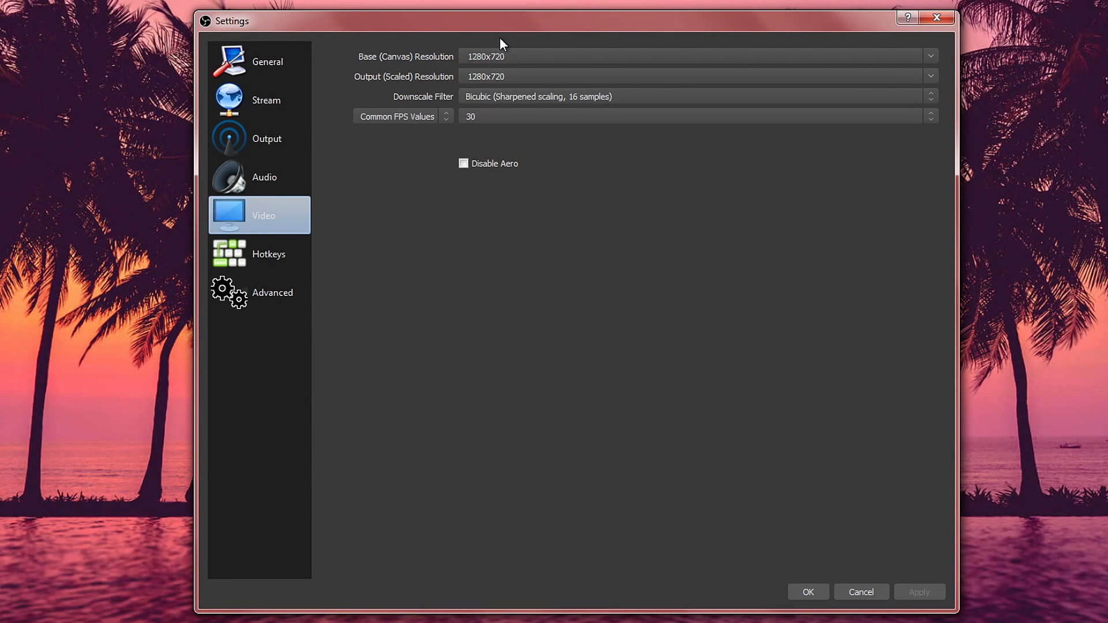
mouse_move(345, 162)
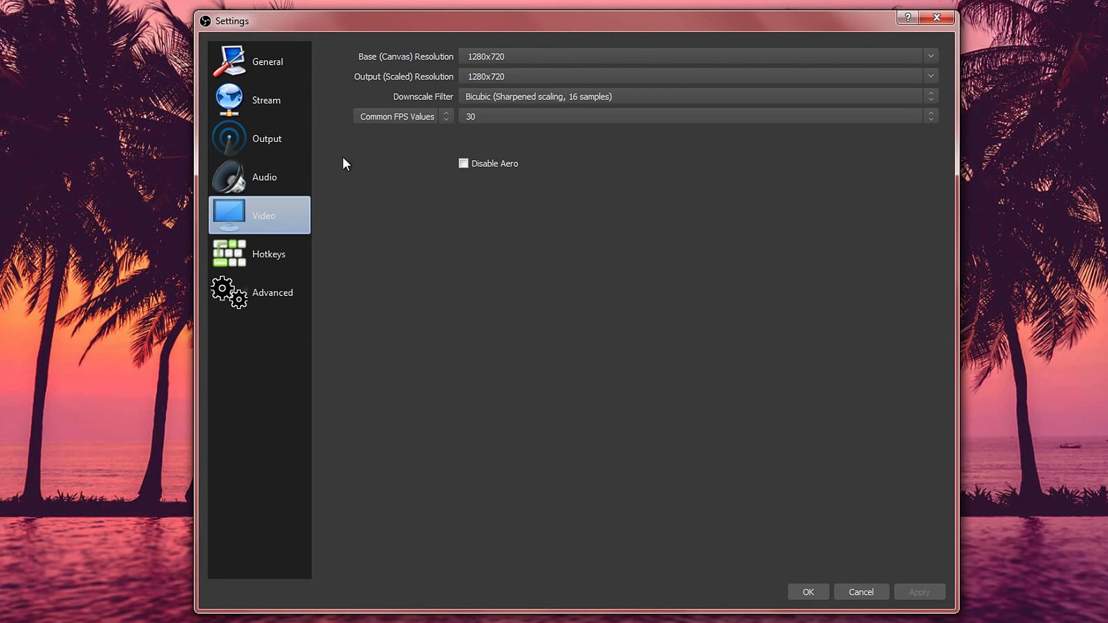
mouse_move(701, 174)
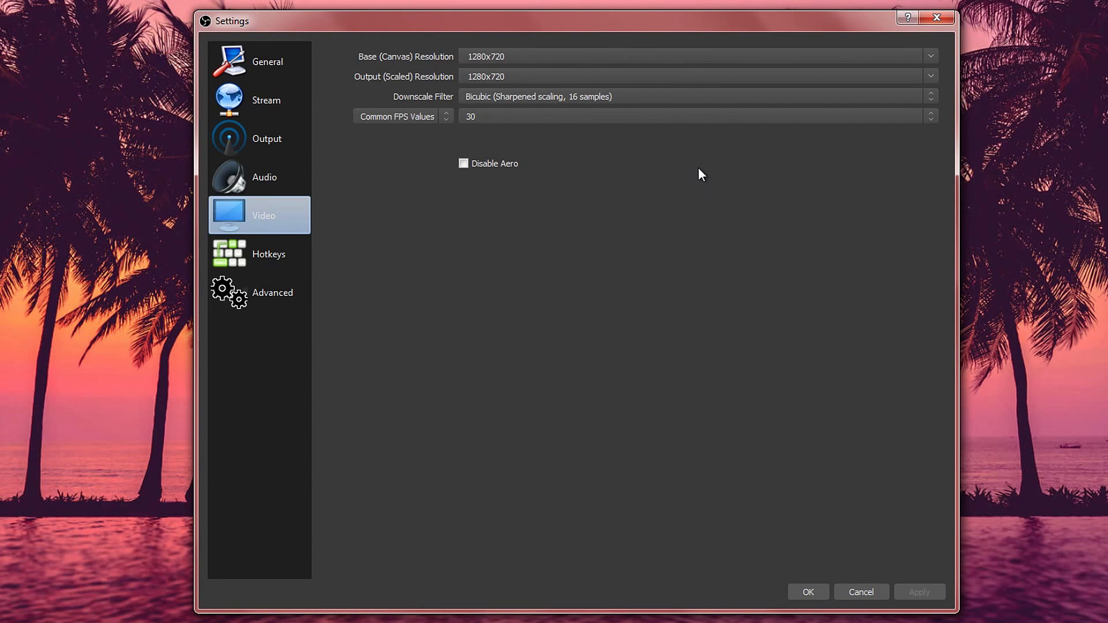
mouse_move(517, 74)
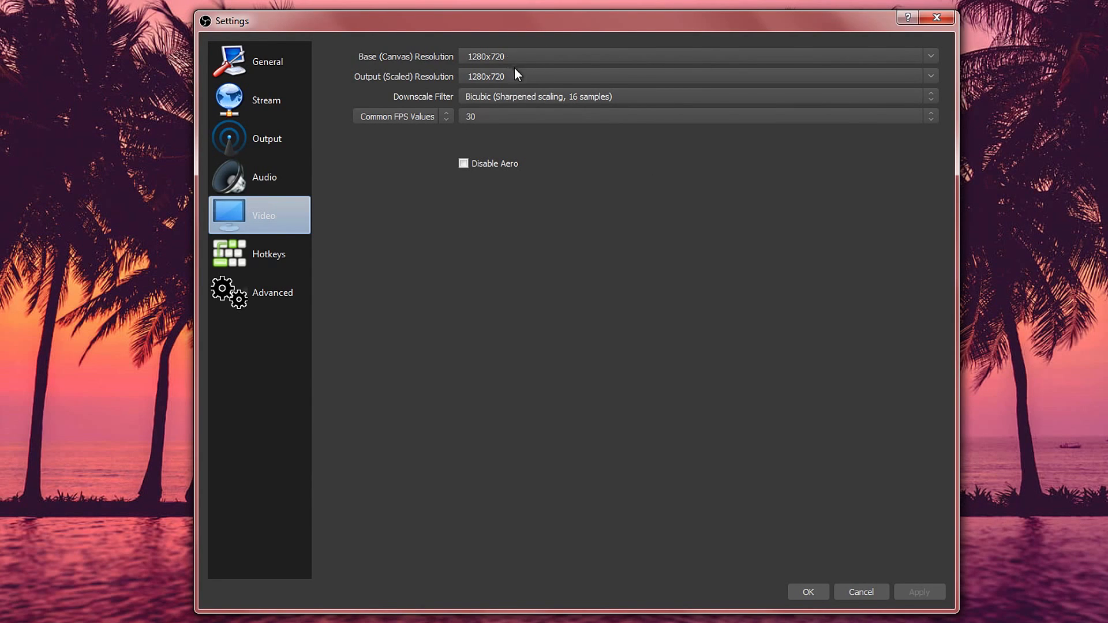
mouse_move(439, 72)
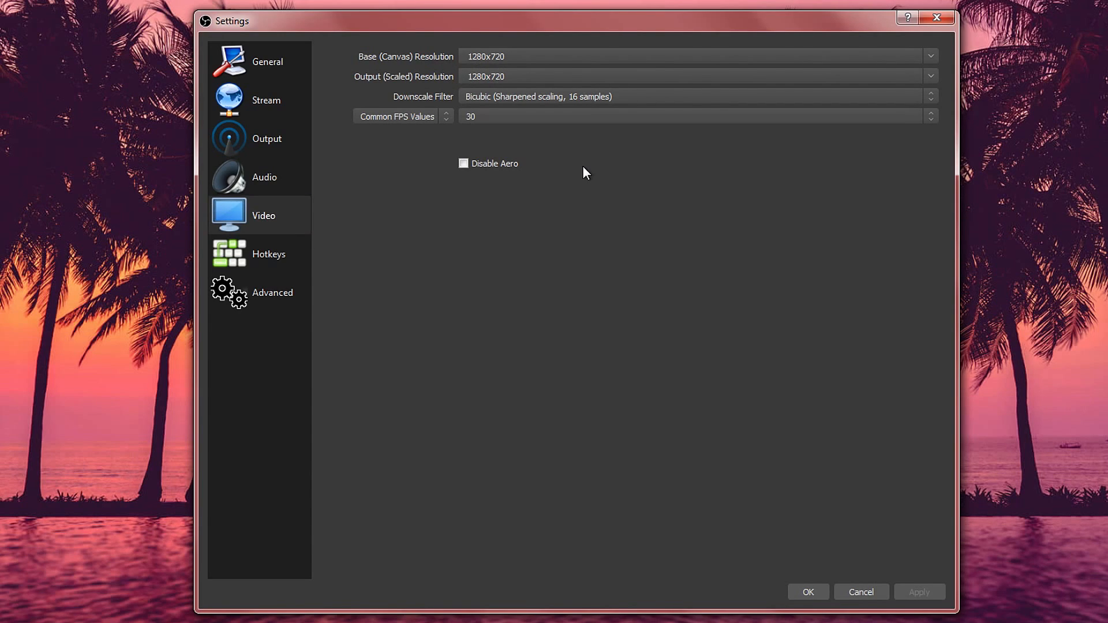
mouse_move(523, 102)
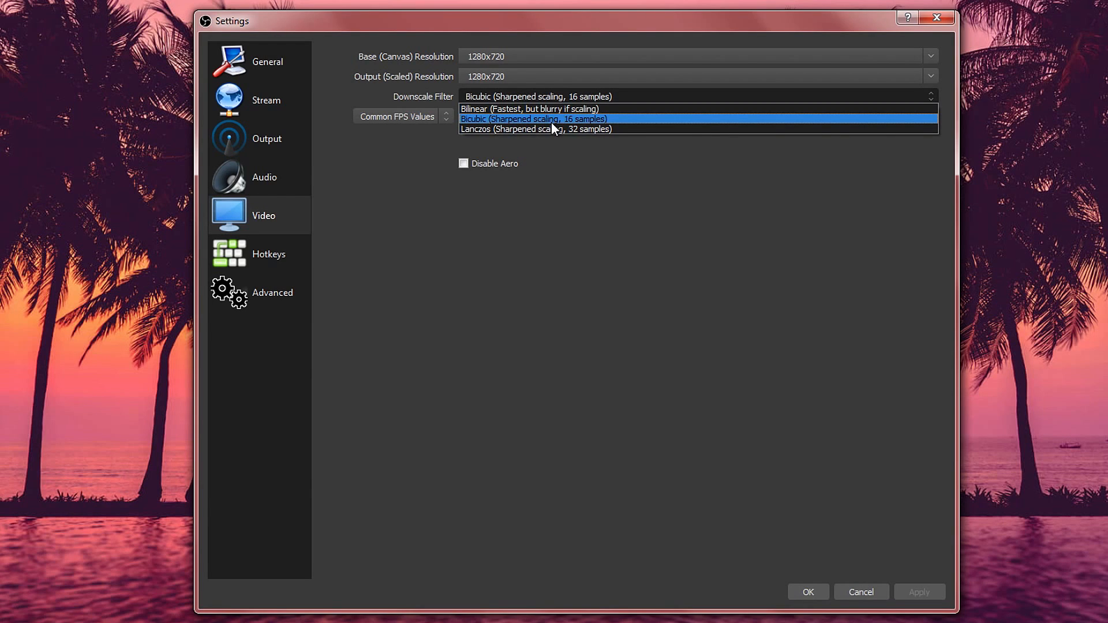
left_click(534, 119)
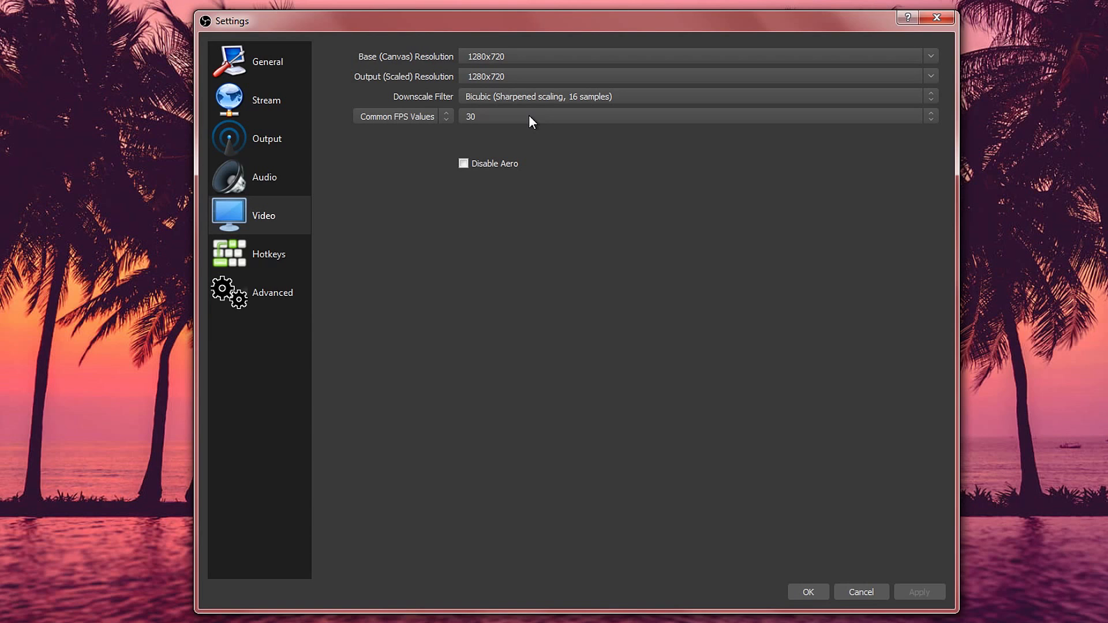
- Show the Advanced settings page with its process priority, renderer and color format
left_click(272, 292)
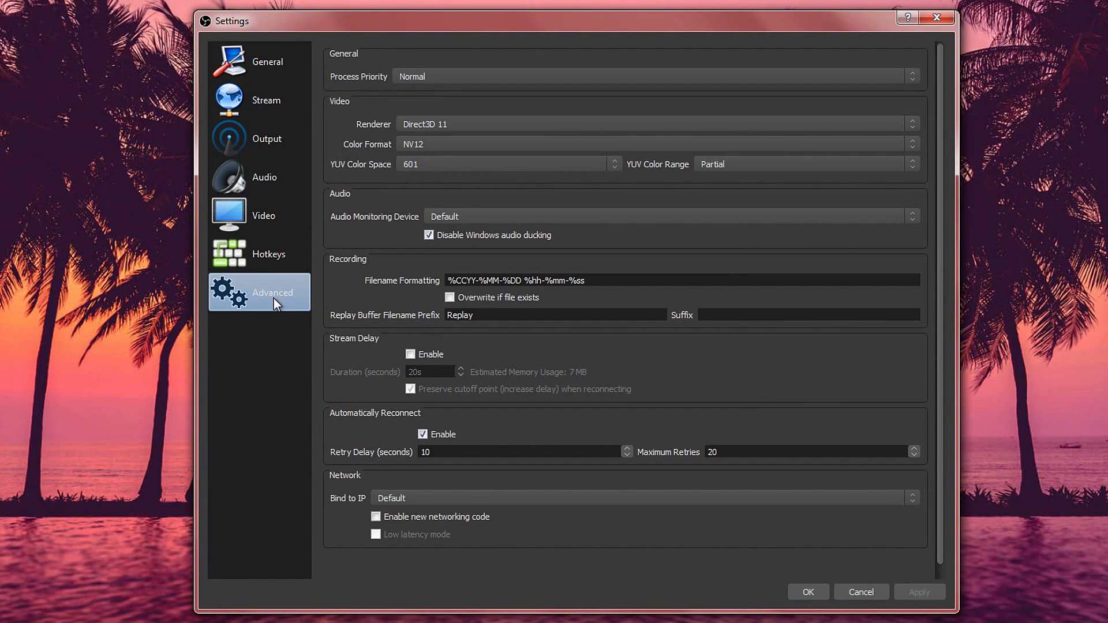
mouse_move(285, 310)
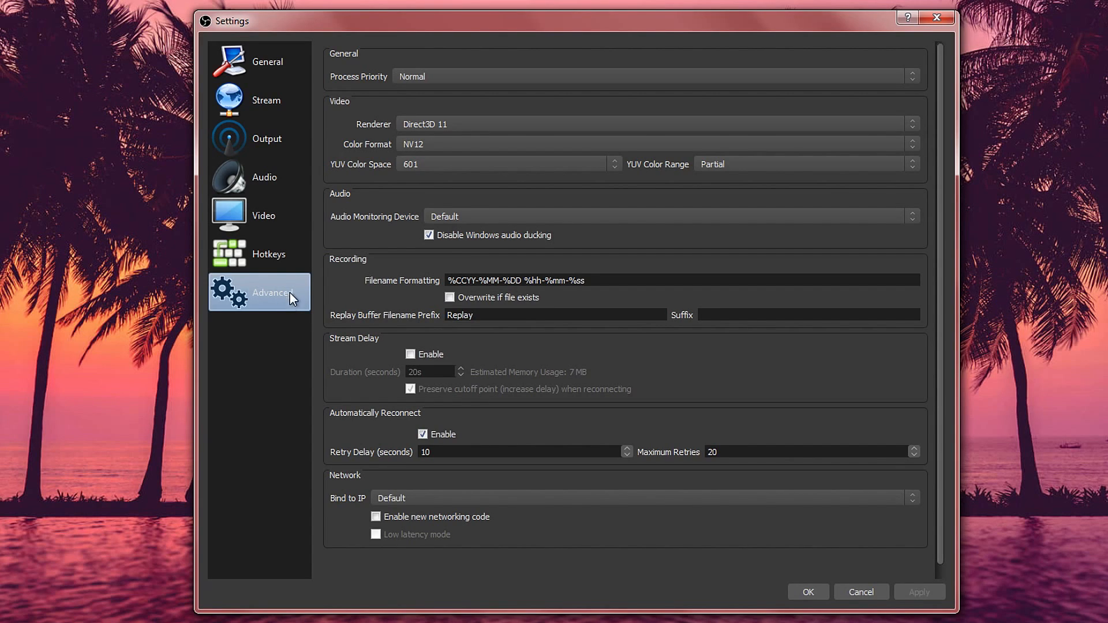
mouse_move(502, 210)
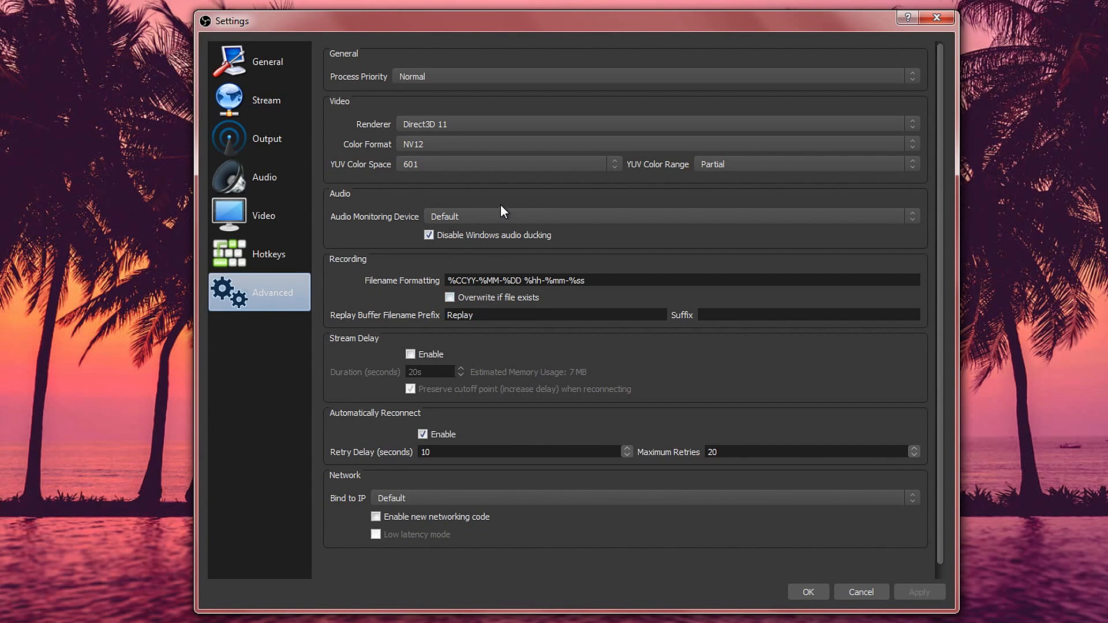